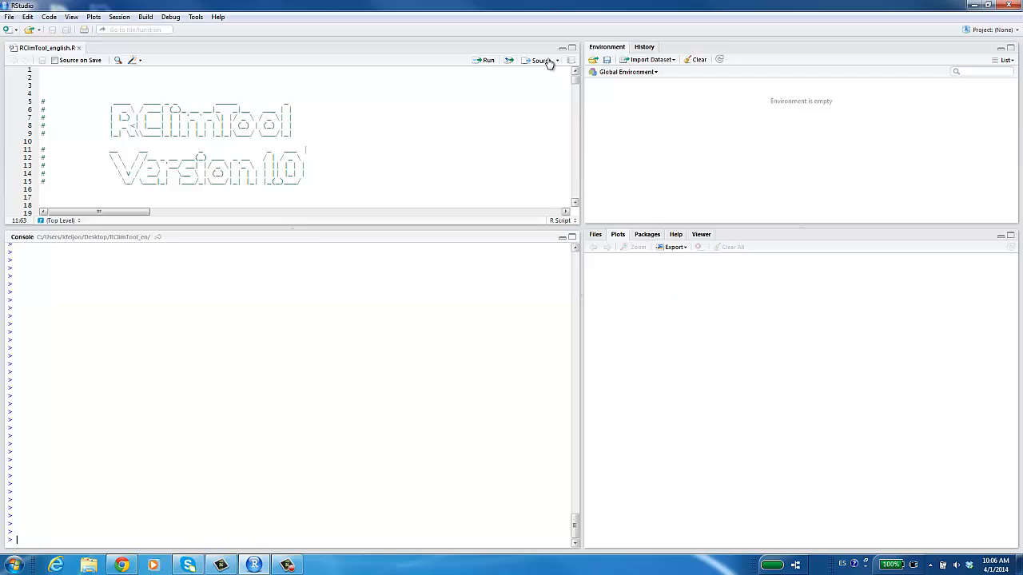
- Source RClimTool_english.R to launch RClimTool and open its '1. Data reader' section
click(542, 60)
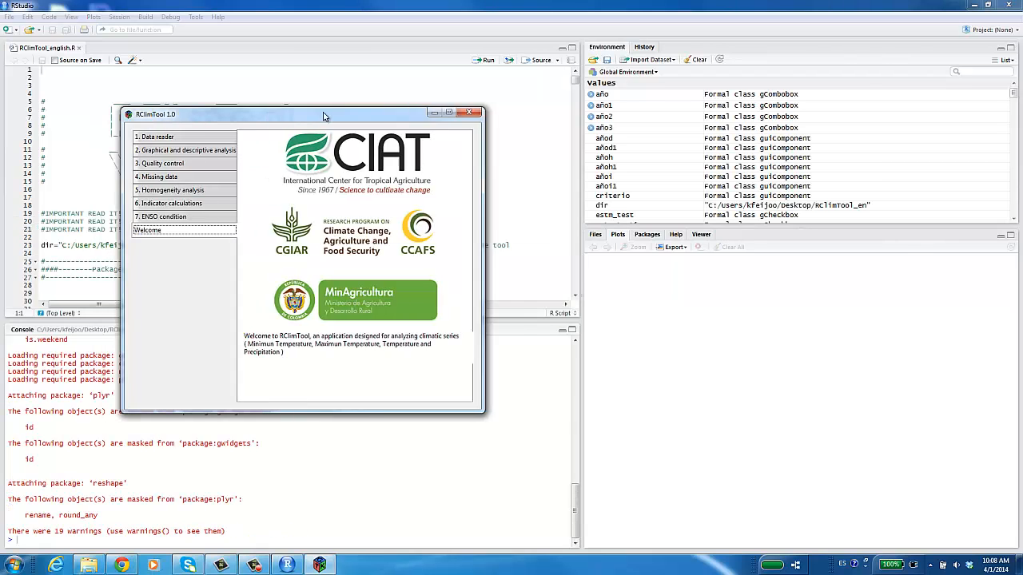
drag(324, 115, 699, 48)
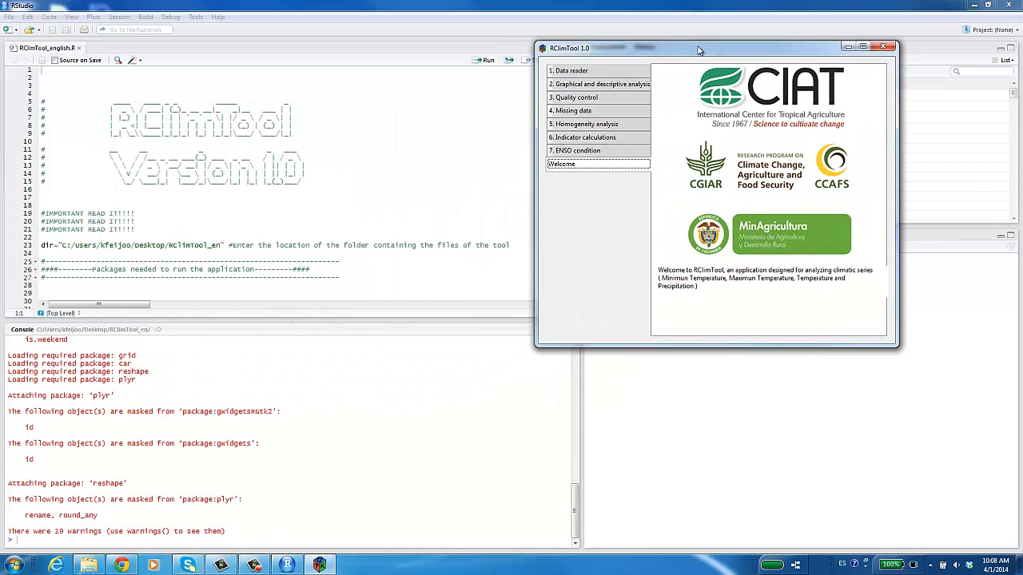
mouse_move(498, 33)
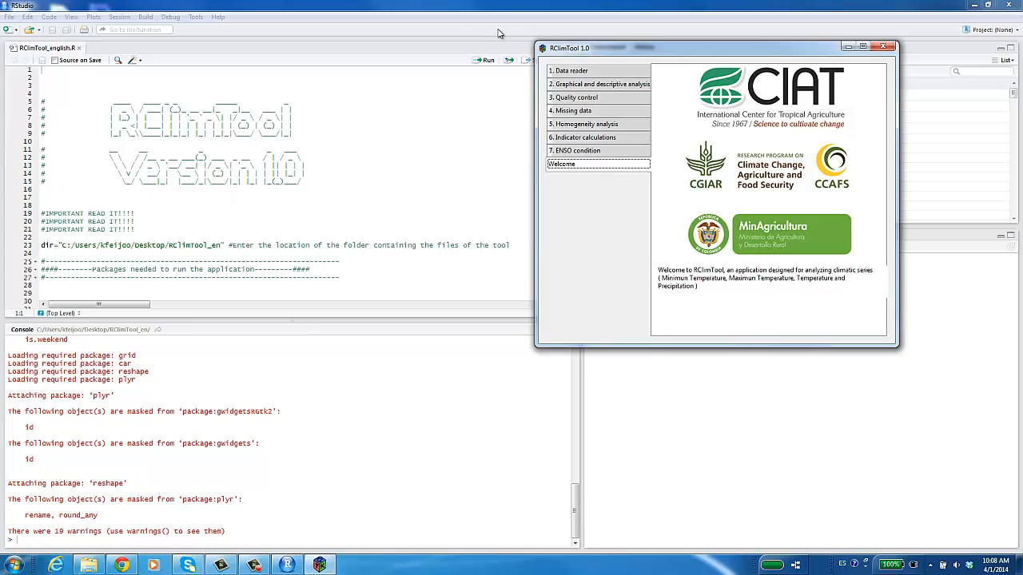
click(570, 71)
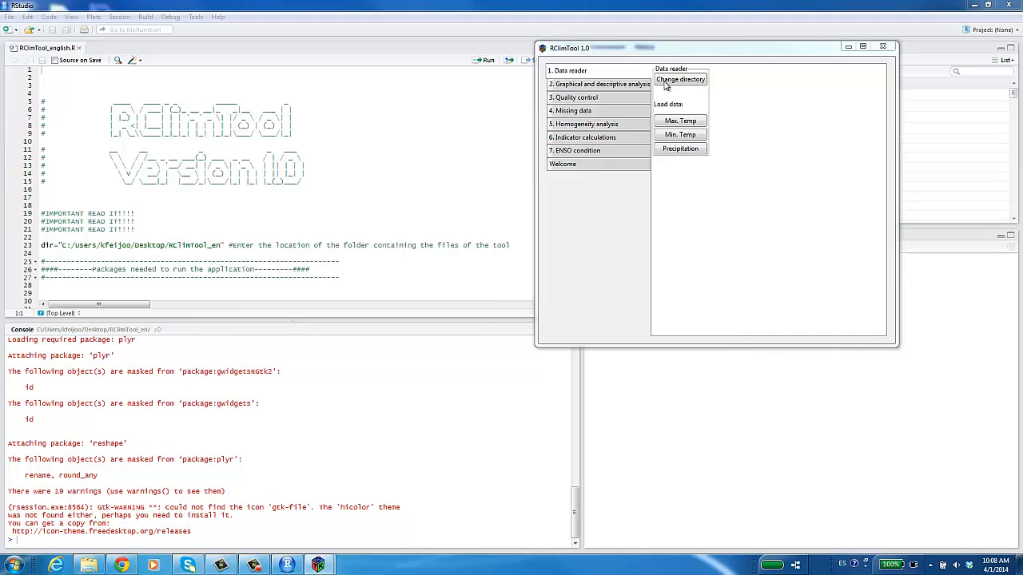
- Set the working directory to the RClimTool_en folder on the Desktop
click(680, 79)
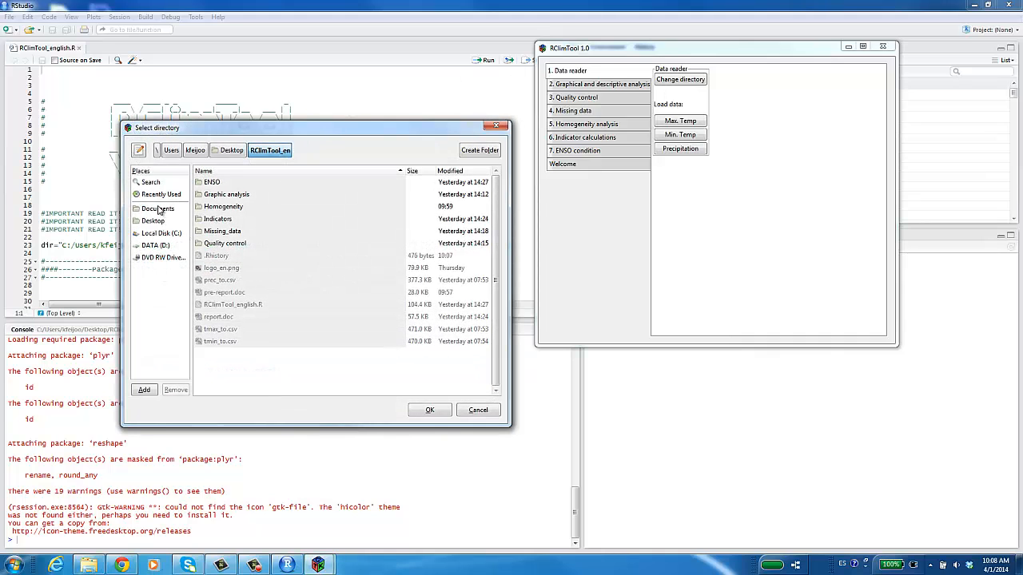
click(153, 221)
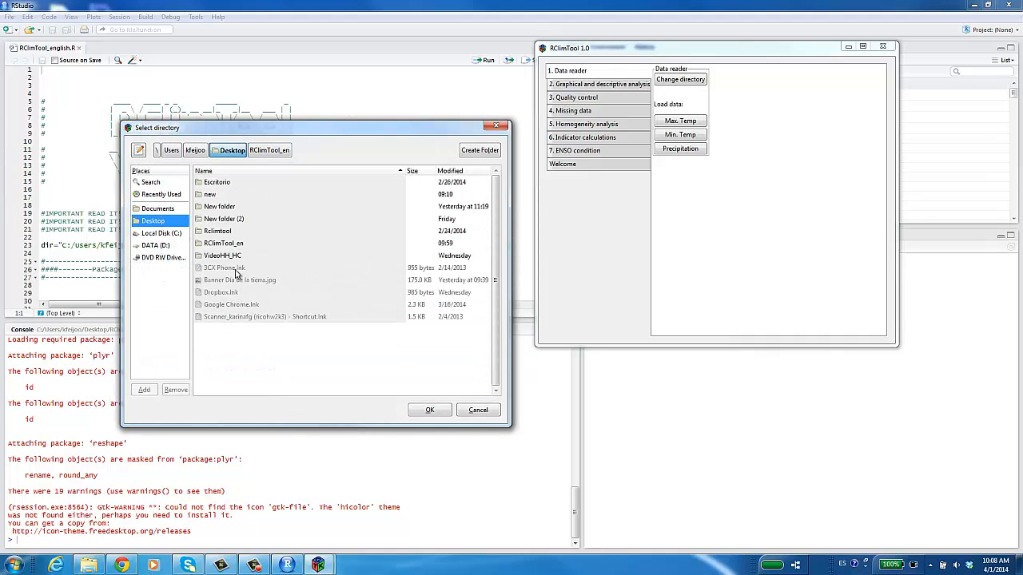
click(224, 243)
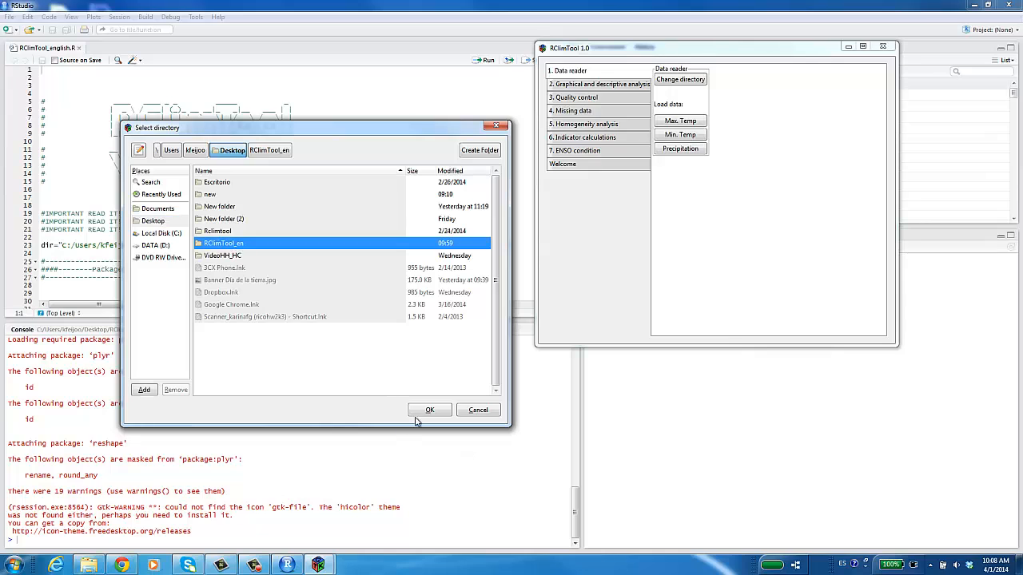
click(429, 410)
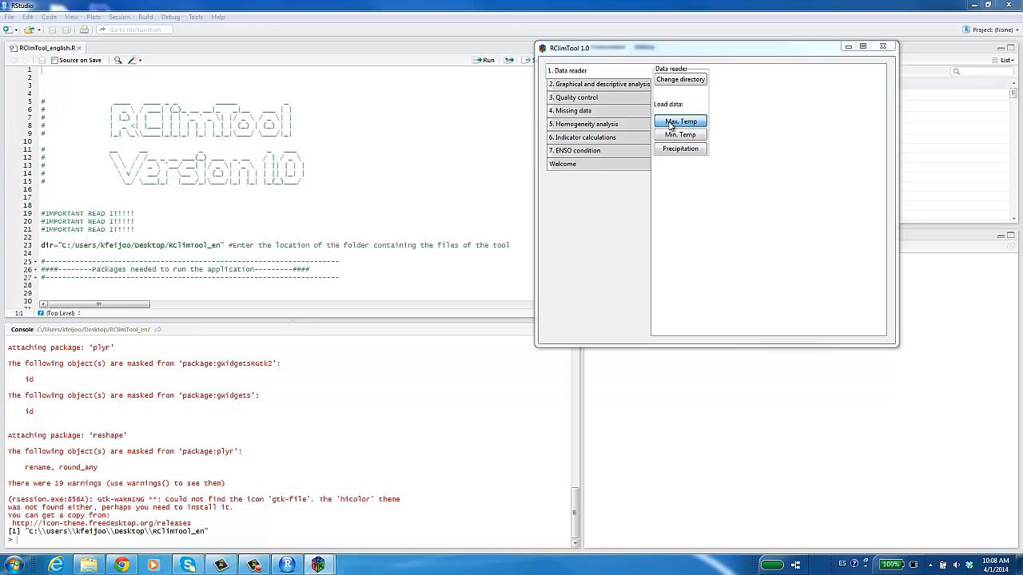
- Load tmax_to.csv as the maximum temperature data
click(680, 121)
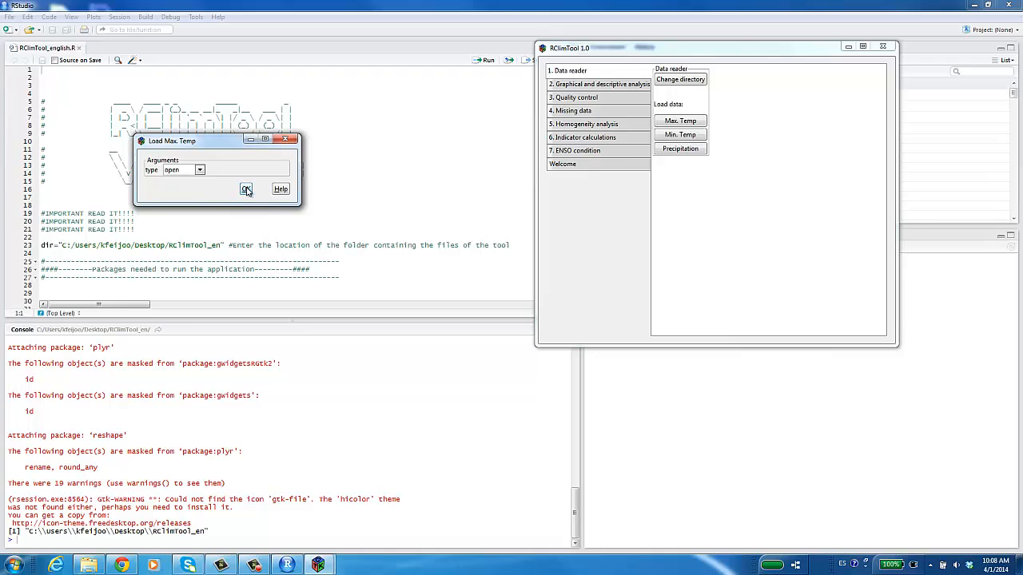
click(246, 189)
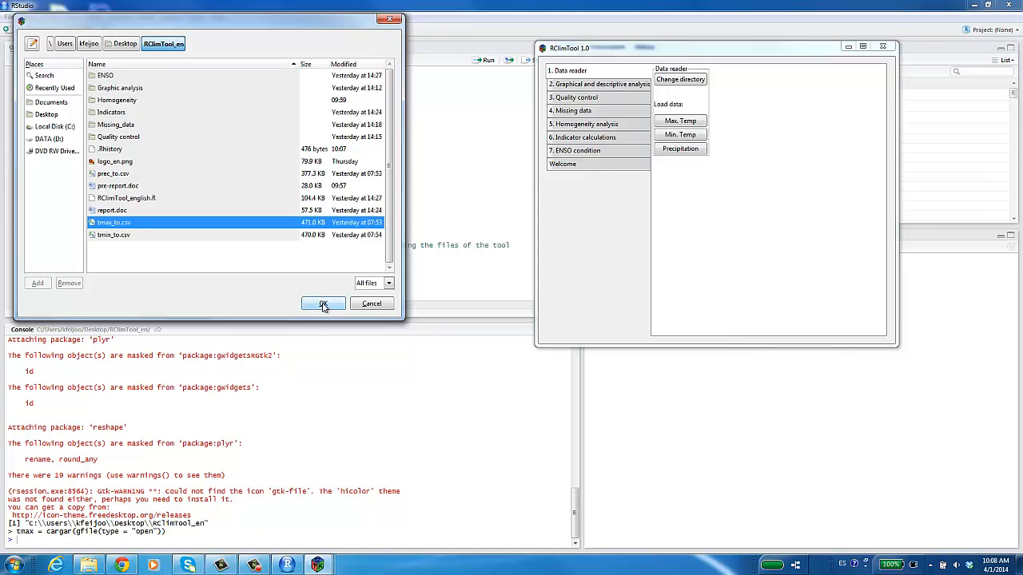
click(323, 304)
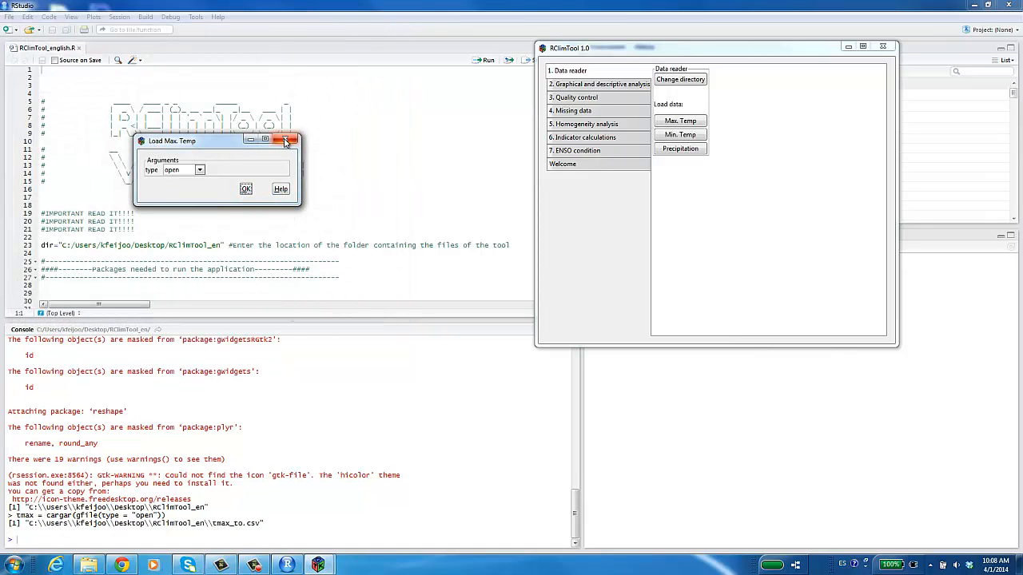
click(286, 140)
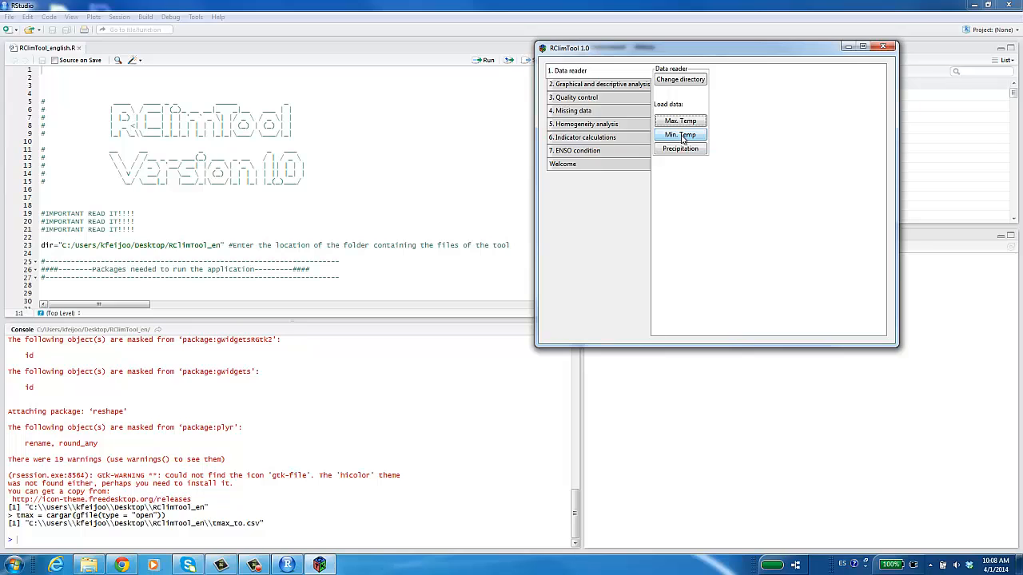
- Load tmin_to.csv as minimum temperature data and open graphical and descriptive analysis
click(680, 134)
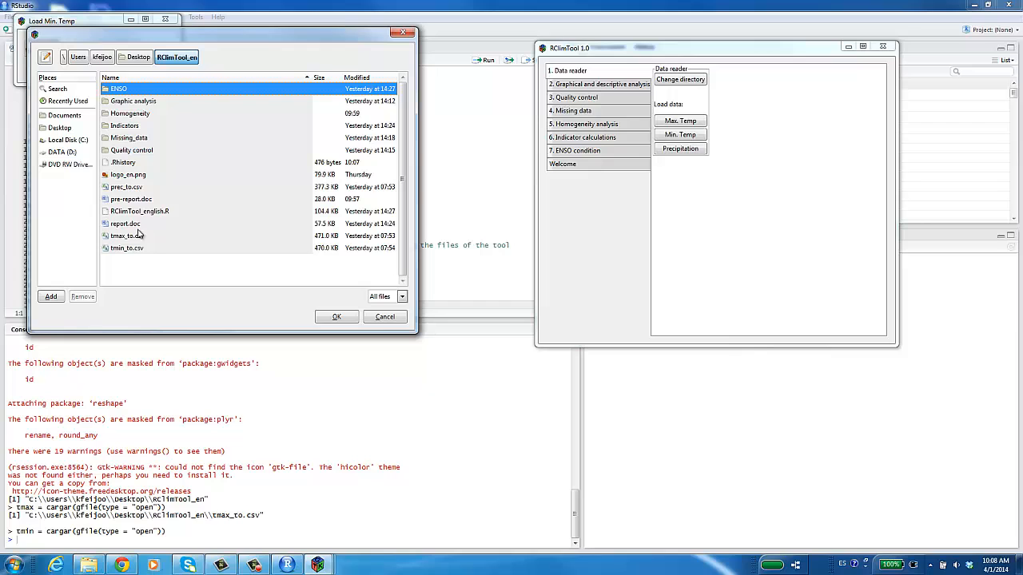
click(337, 317)
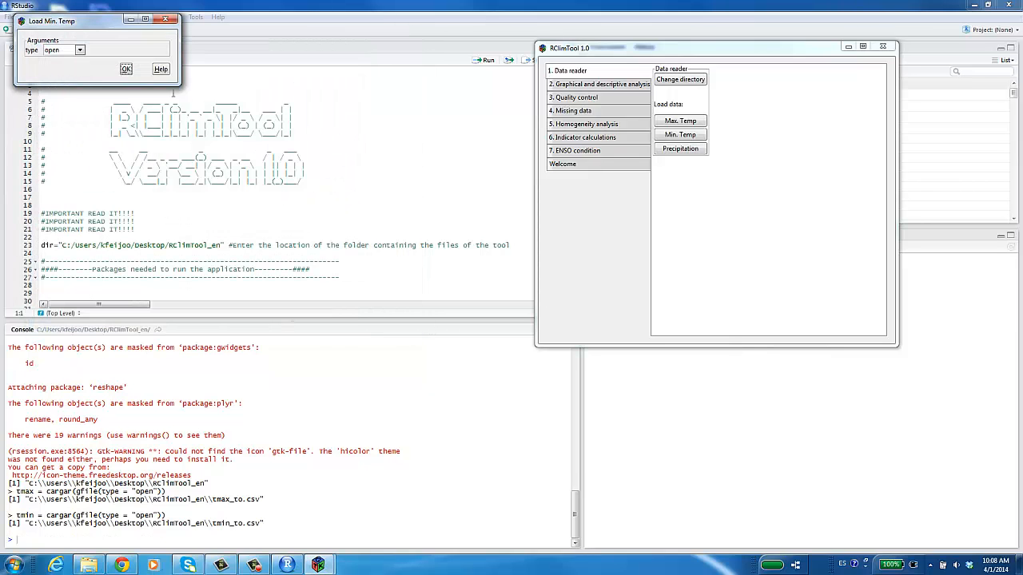
click(125, 68)
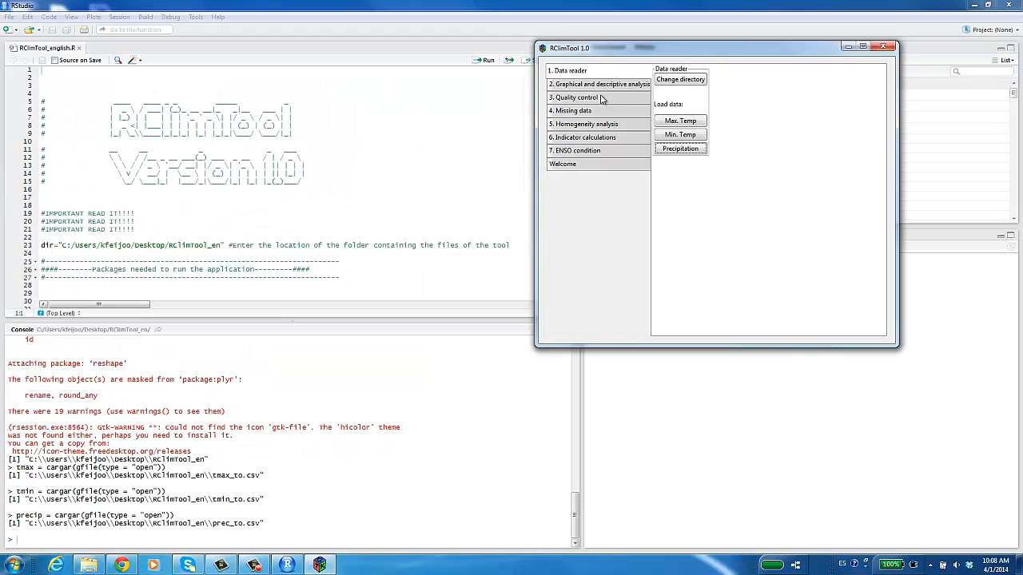
click(598, 84)
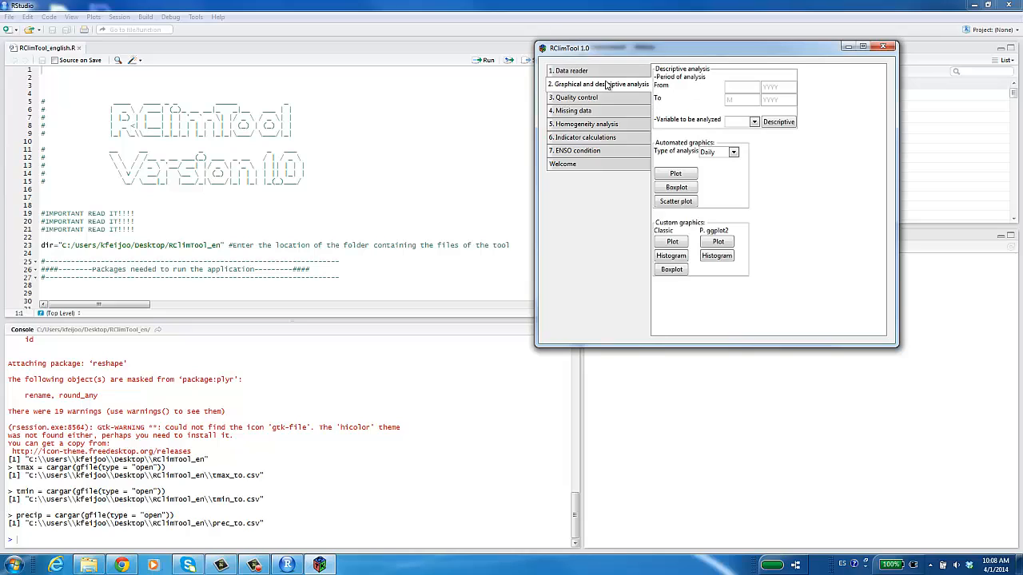
- Select tmax as the variable and print its per-station descriptive statistics
click(739, 86)
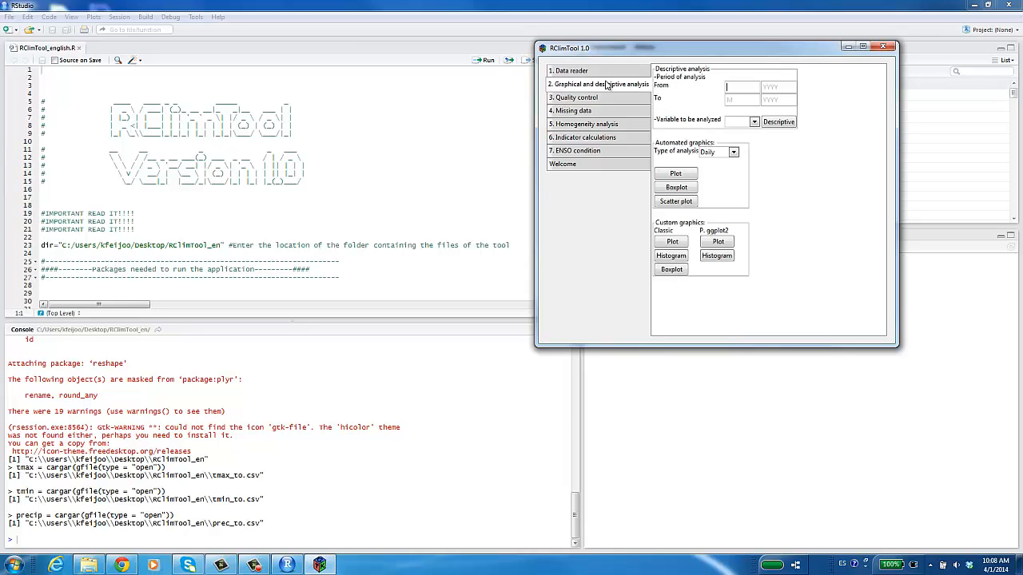
click(752, 122)
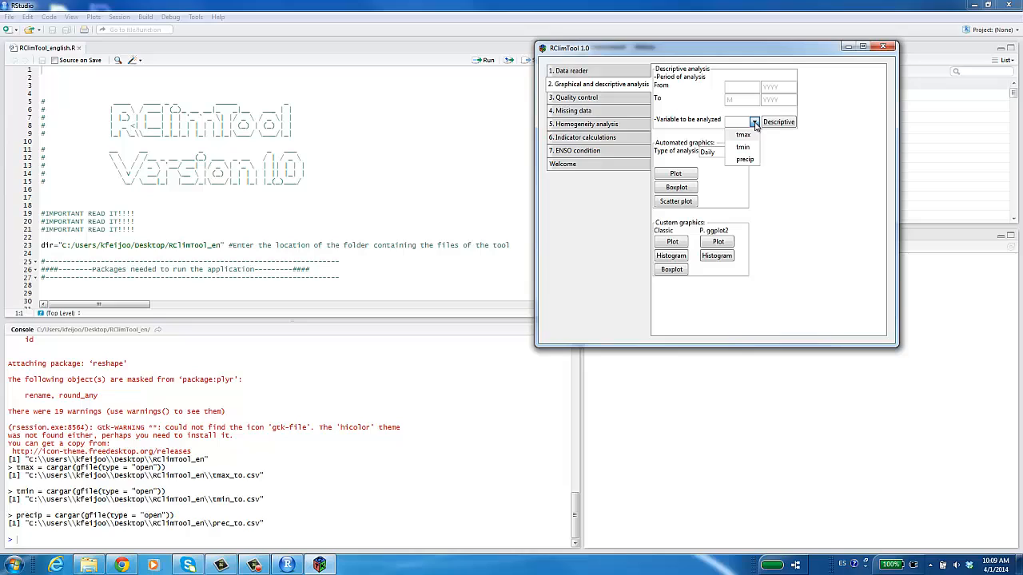
mouse_move(662, 232)
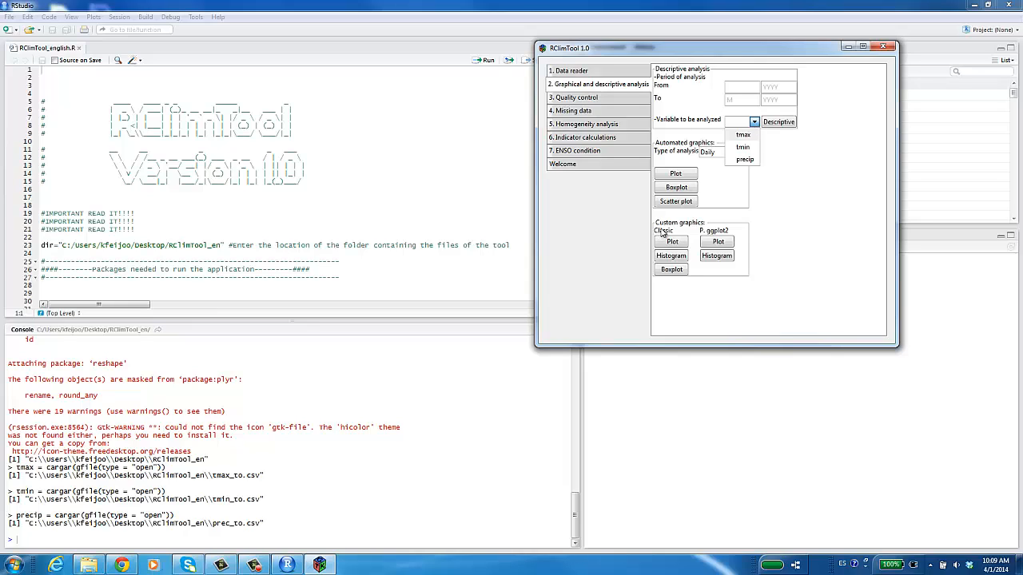
mouse_move(681, 151)
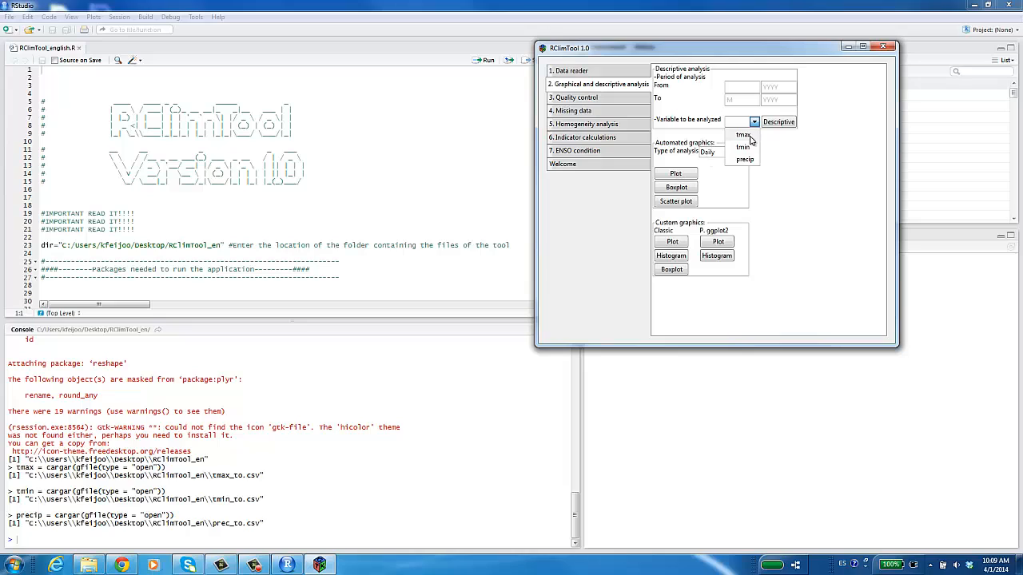
mouse_move(678, 226)
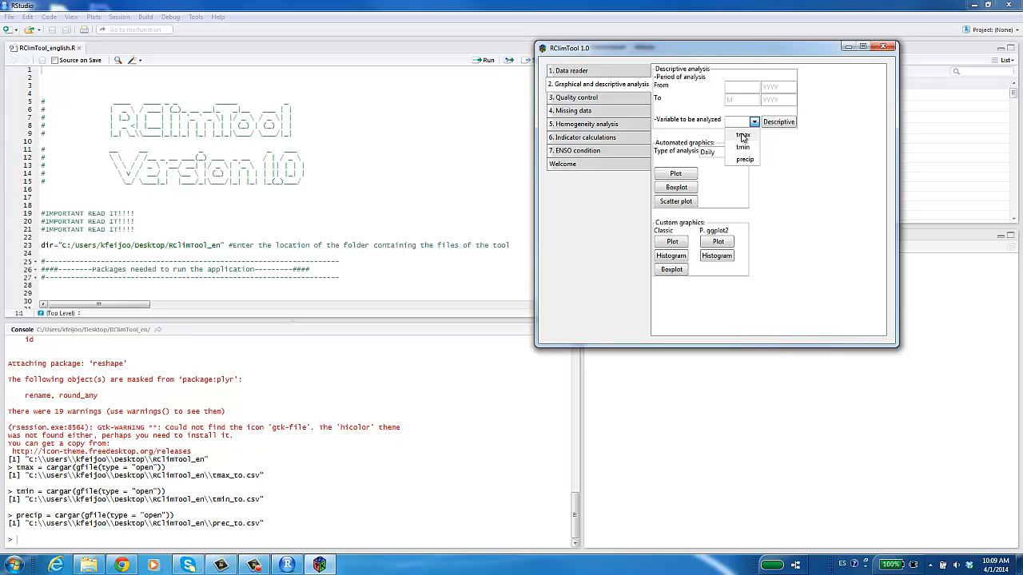
mouse_move(731, 92)
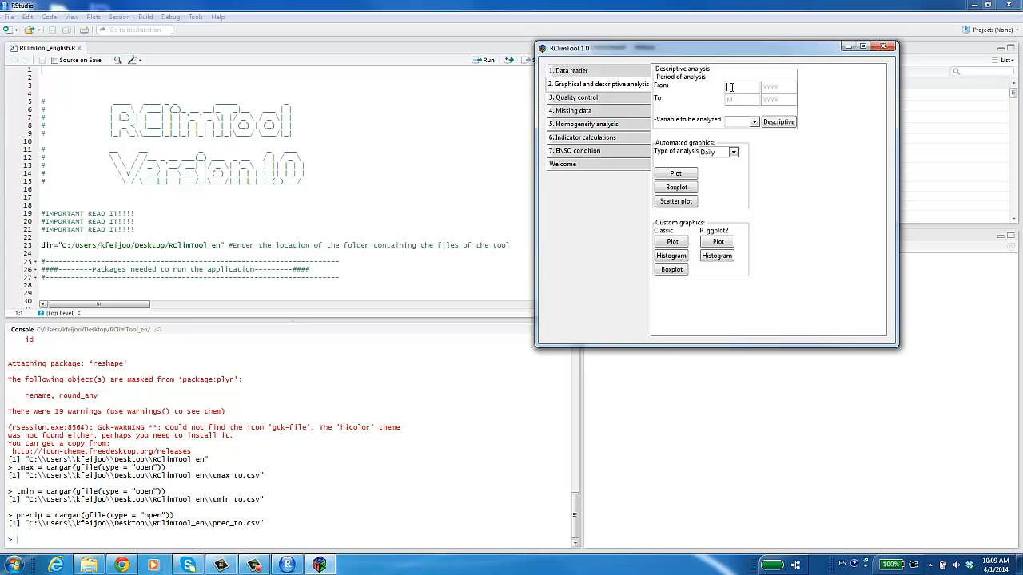
text(3)
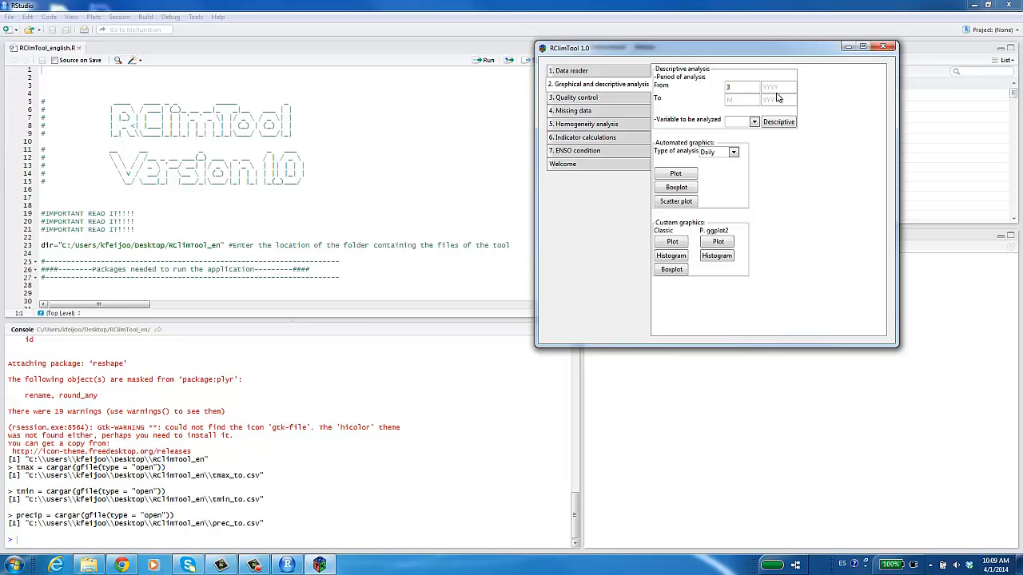
text(199)
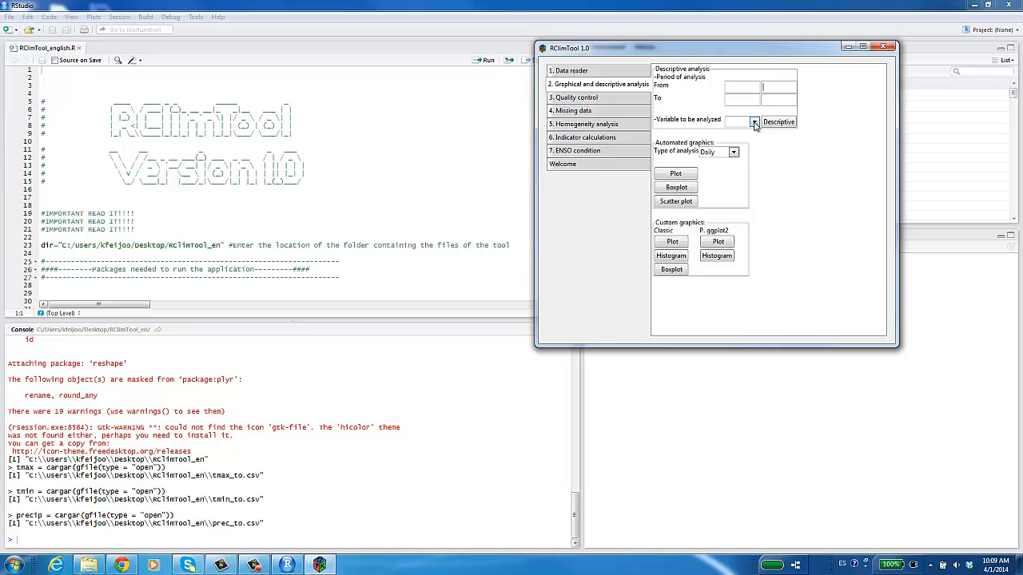
click(754, 122)
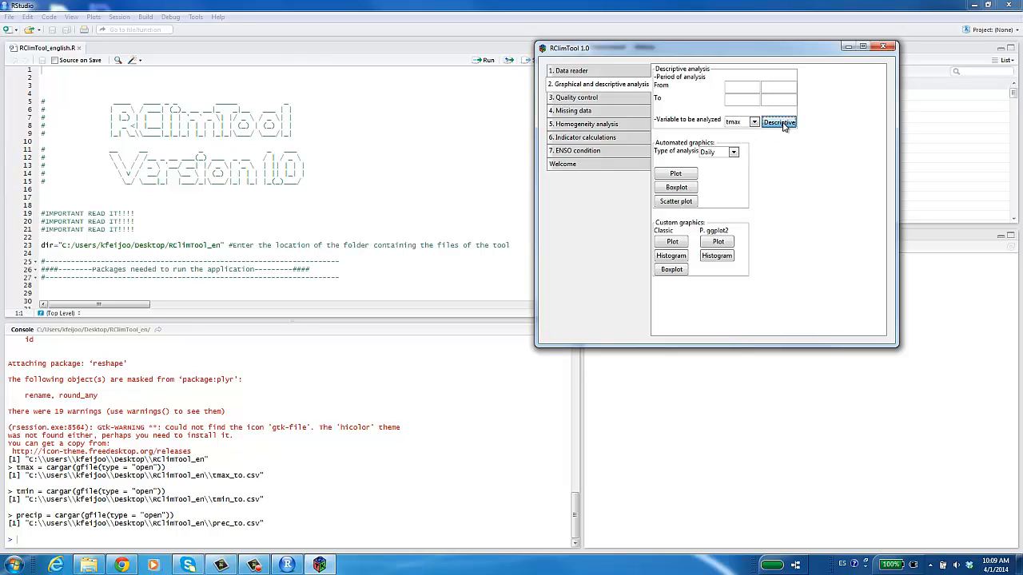
click(779, 121)
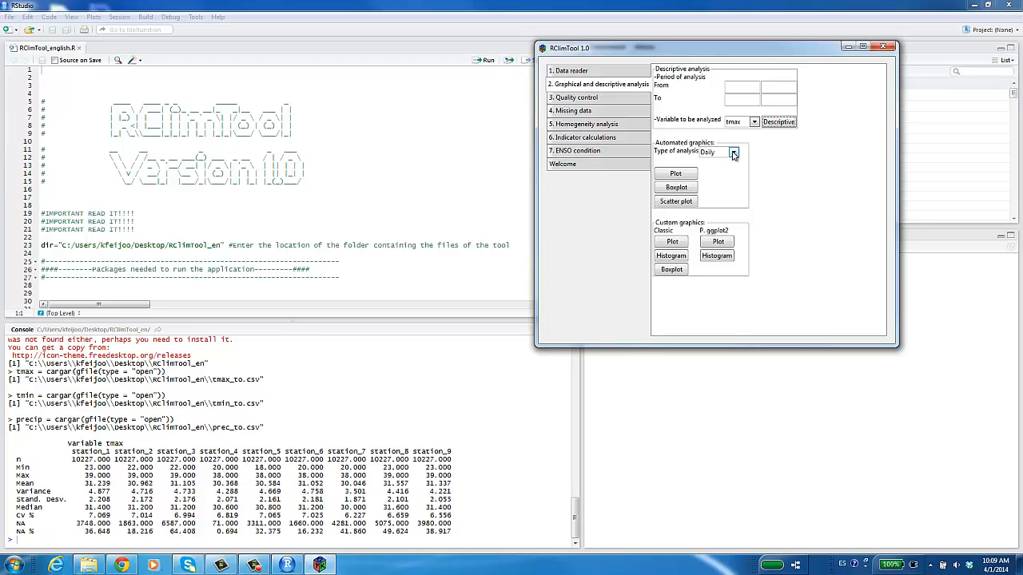
- Generate the daily tmax plots into the Graphic analysis folder
click(732, 152)
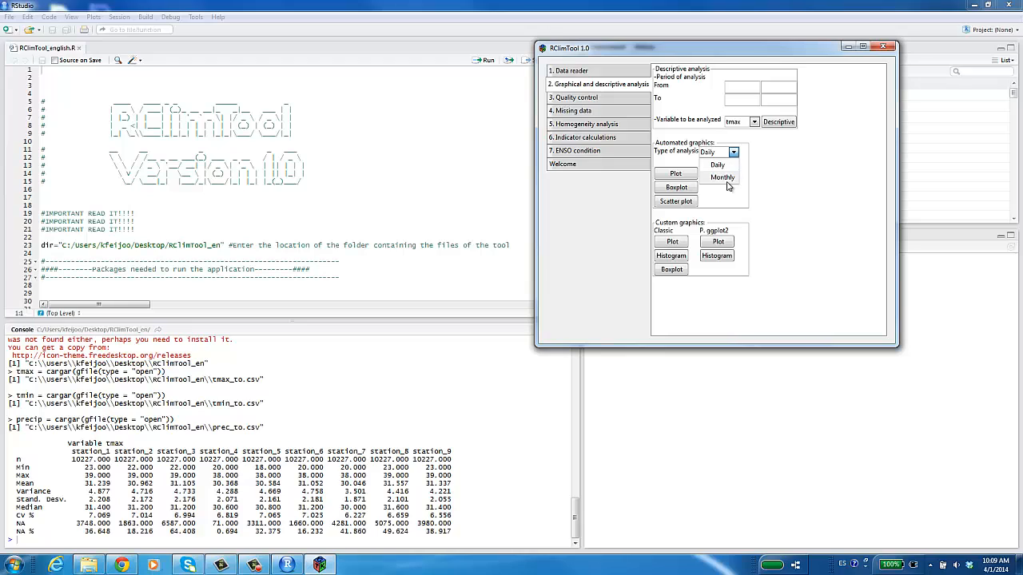
mouse_move(686, 174)
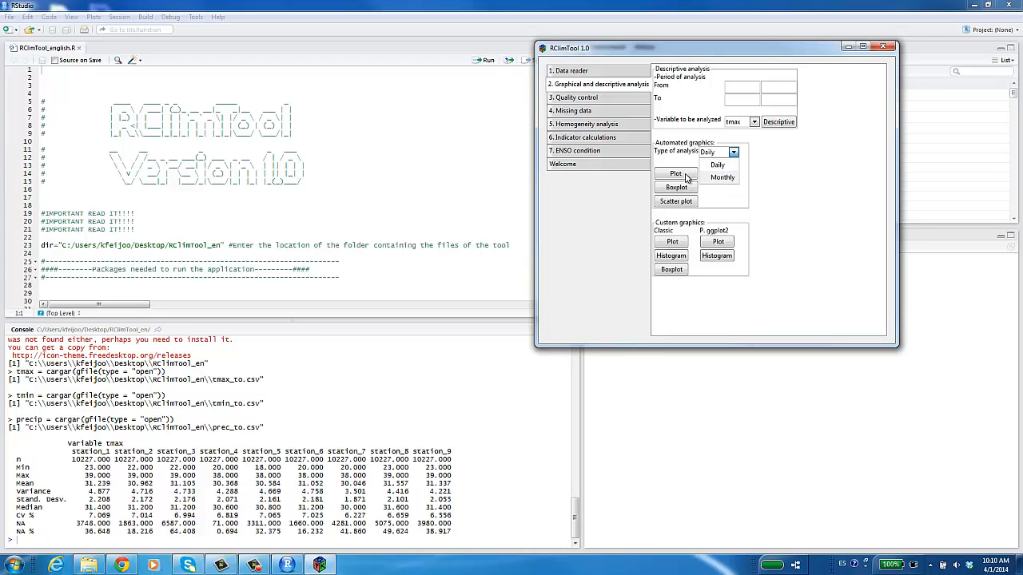
click(716, 164)
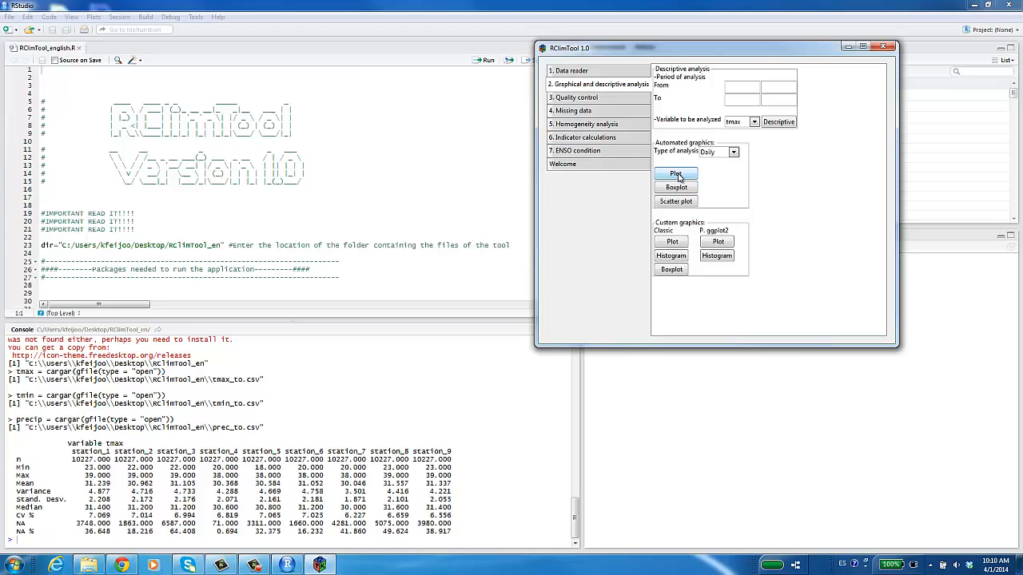
click(676, 173)
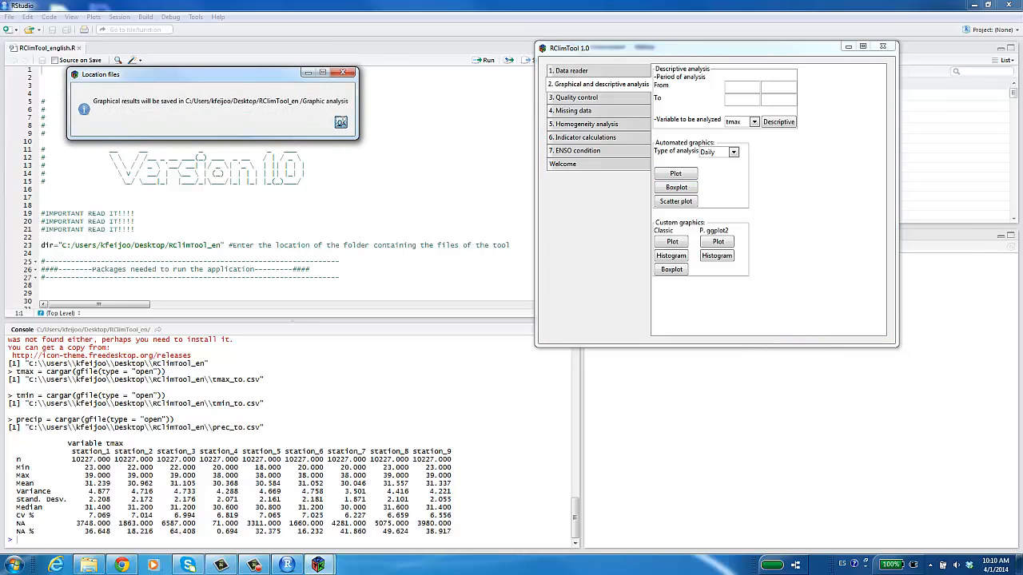
click(341, 122)
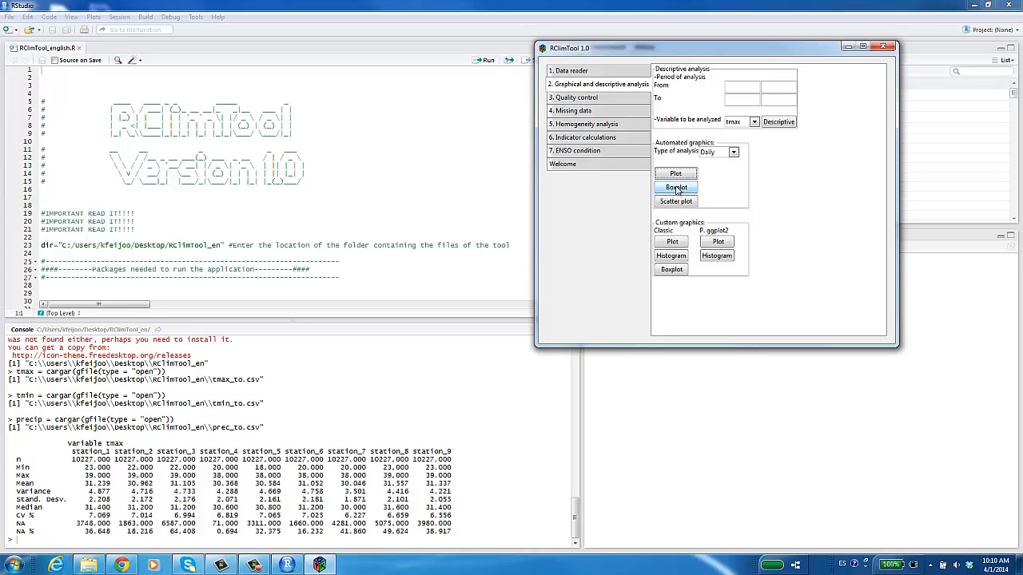
- Generate the daily tmax boxplots and open the quality control section
click(676, 187)
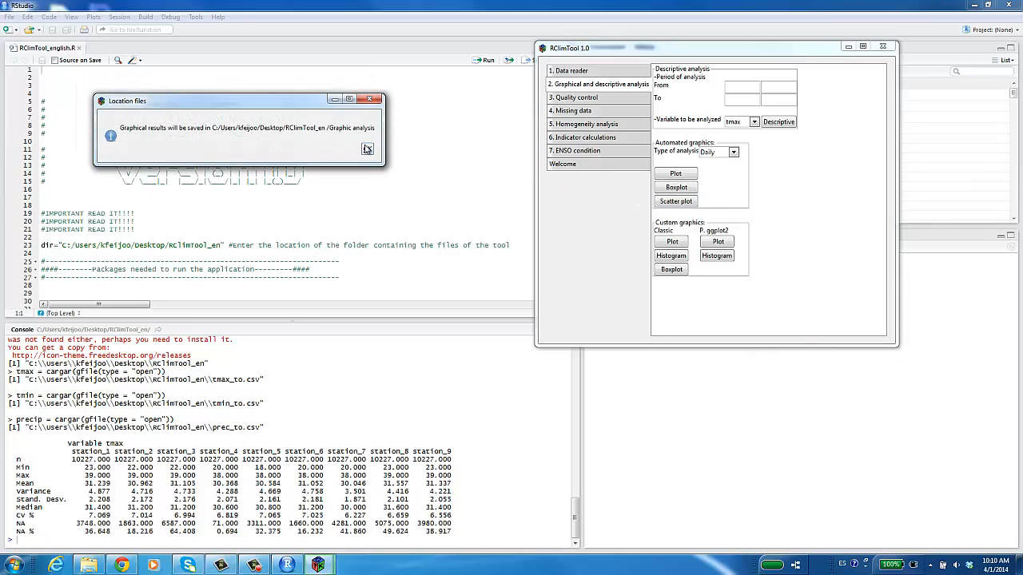
click(367, 149)
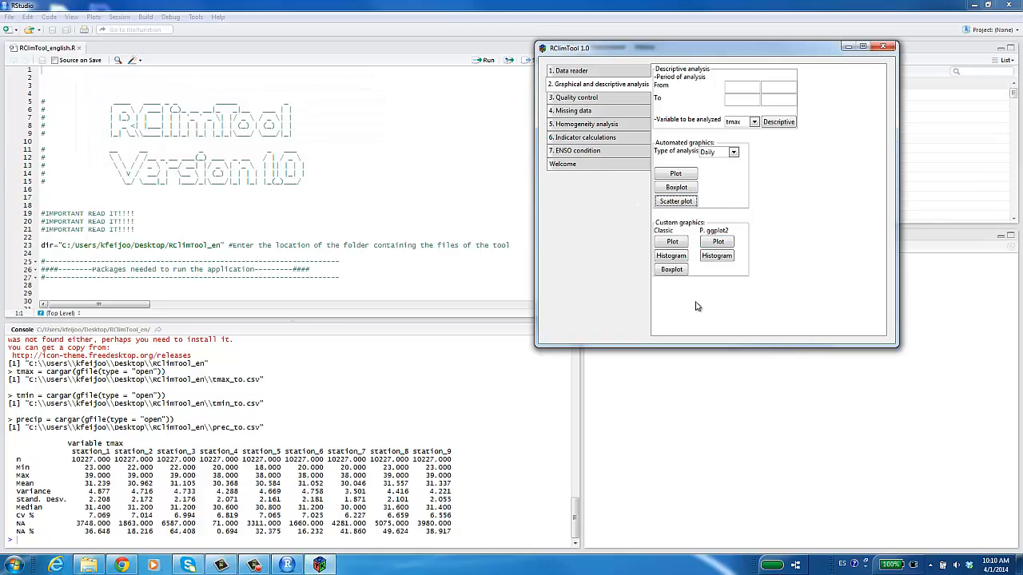
mouse_move(697, 292)
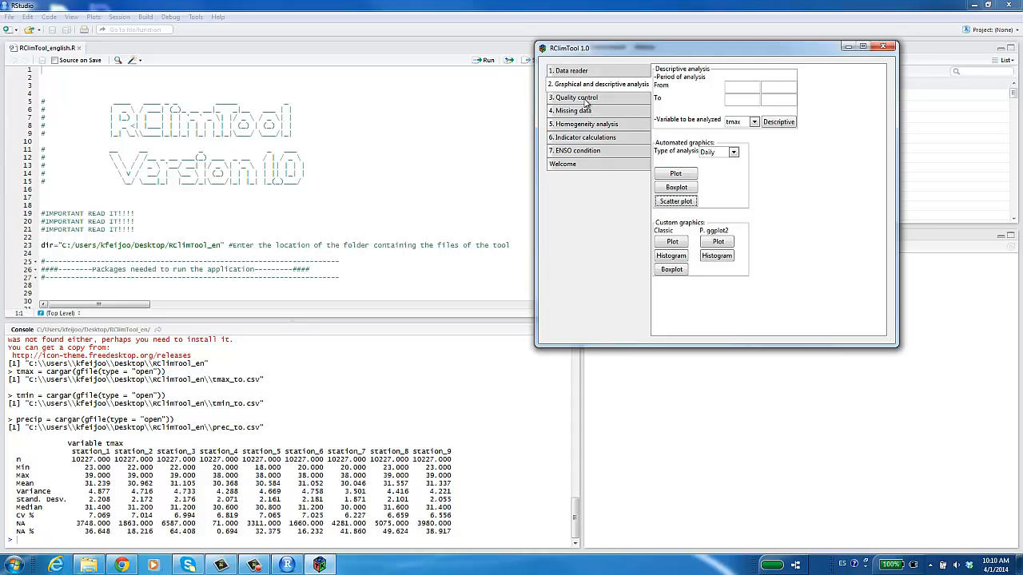
click(574, 97)
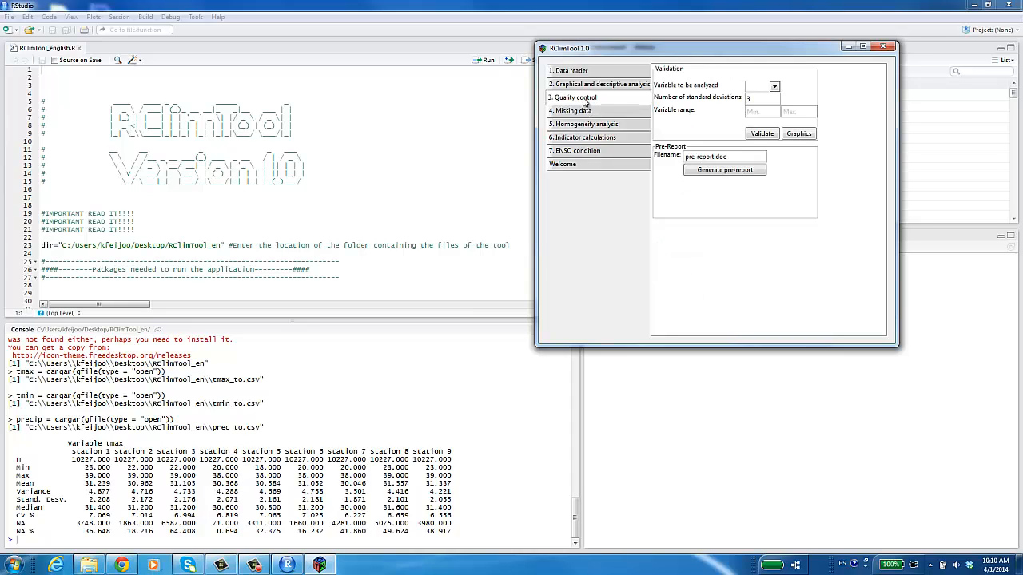
- Validate tmax with 3 standard deviations and a 0–50 allowed range
click(774, 86)
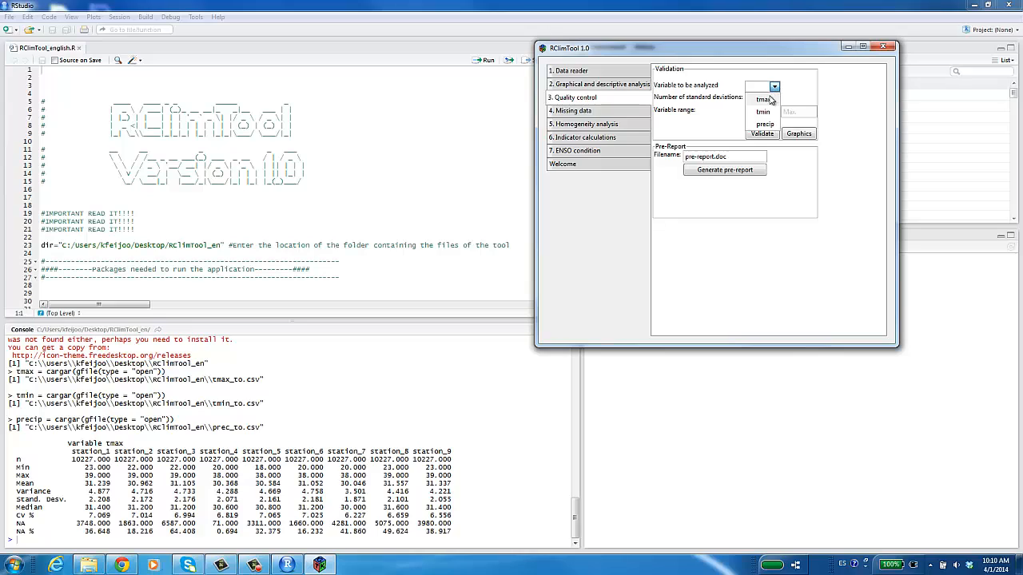
click(762, 99)
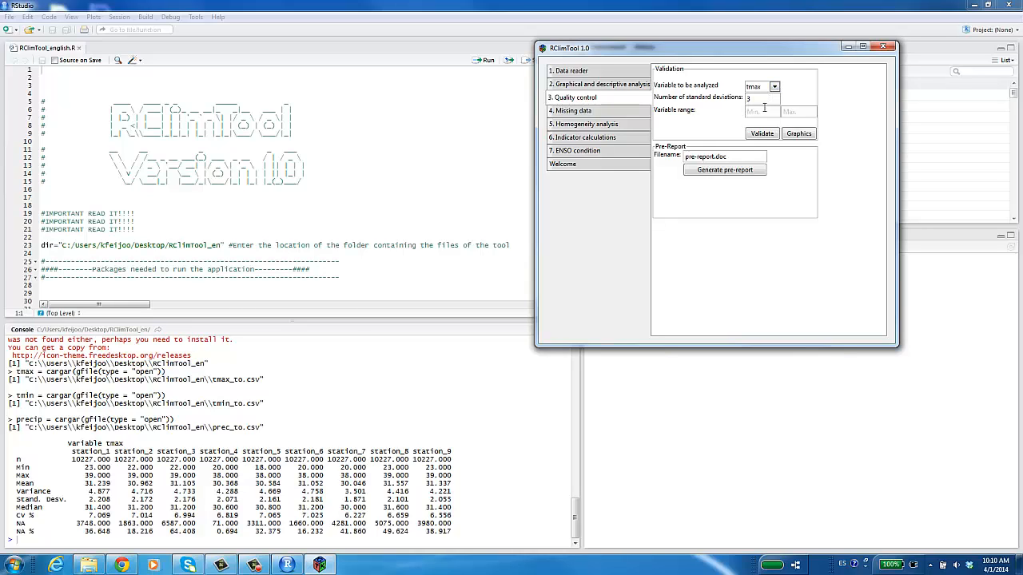
click(755, 111)
text(0)
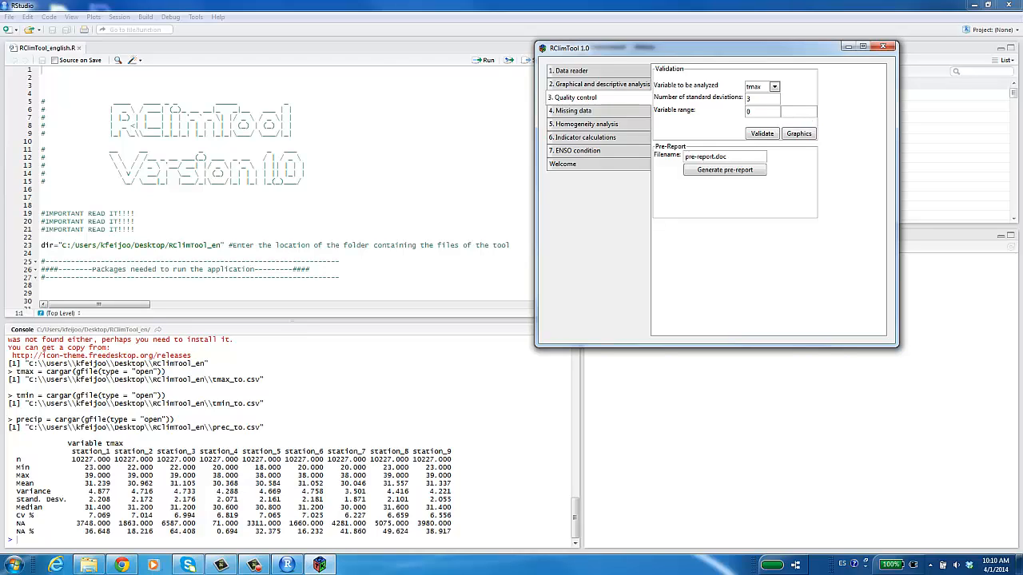
text(50)
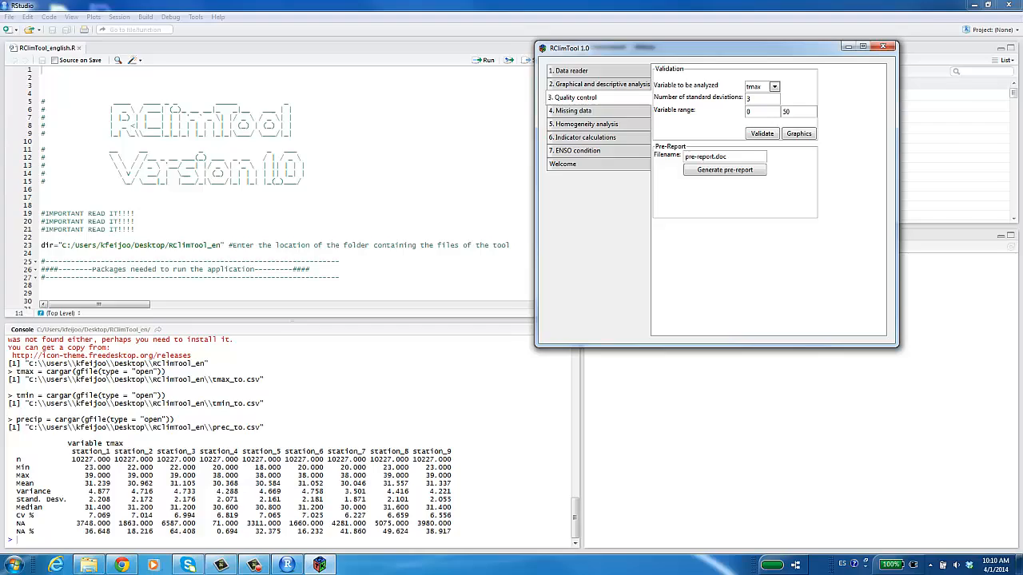
click(762, 134)
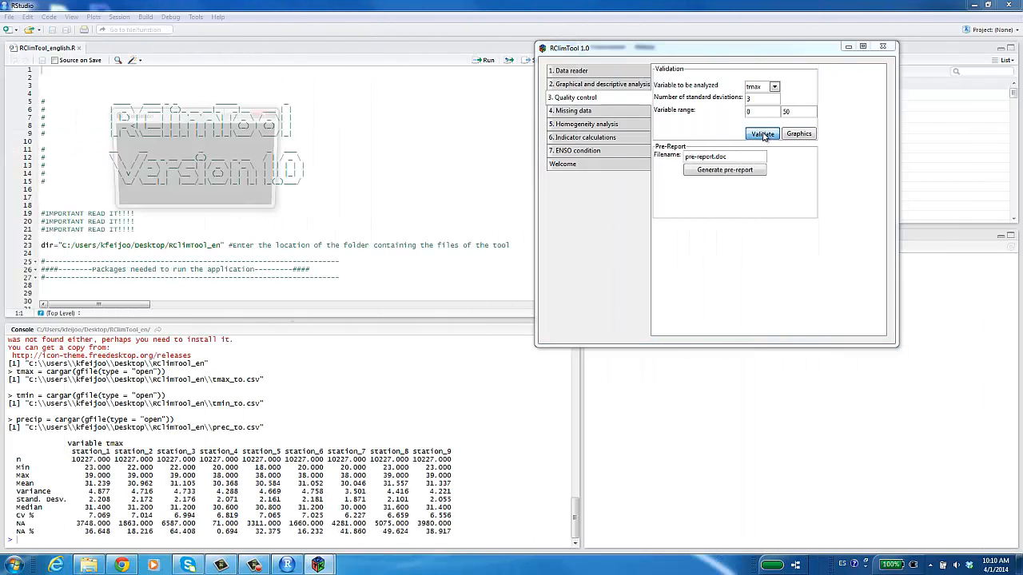
click(761, 134)
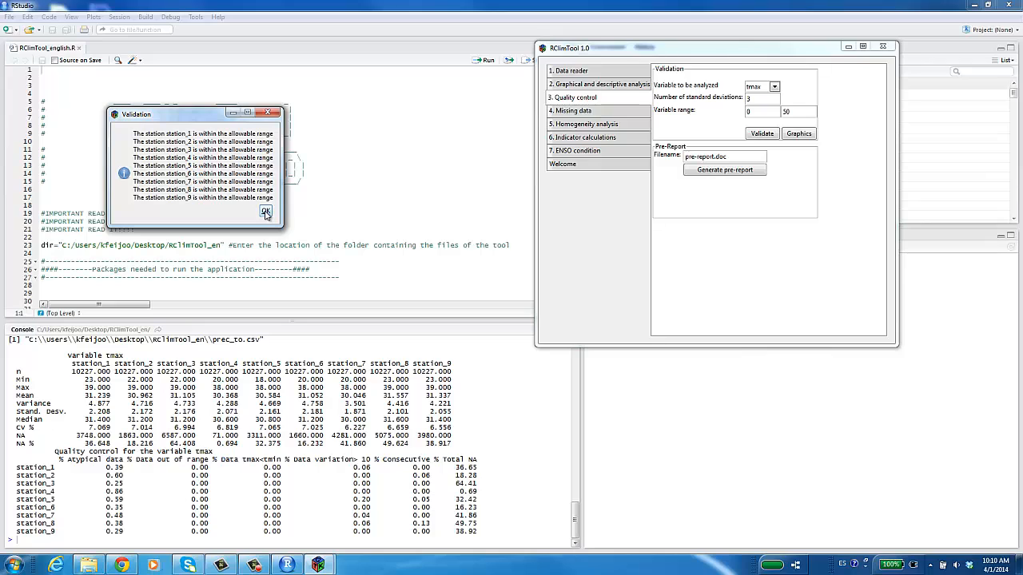
click(267, 212)
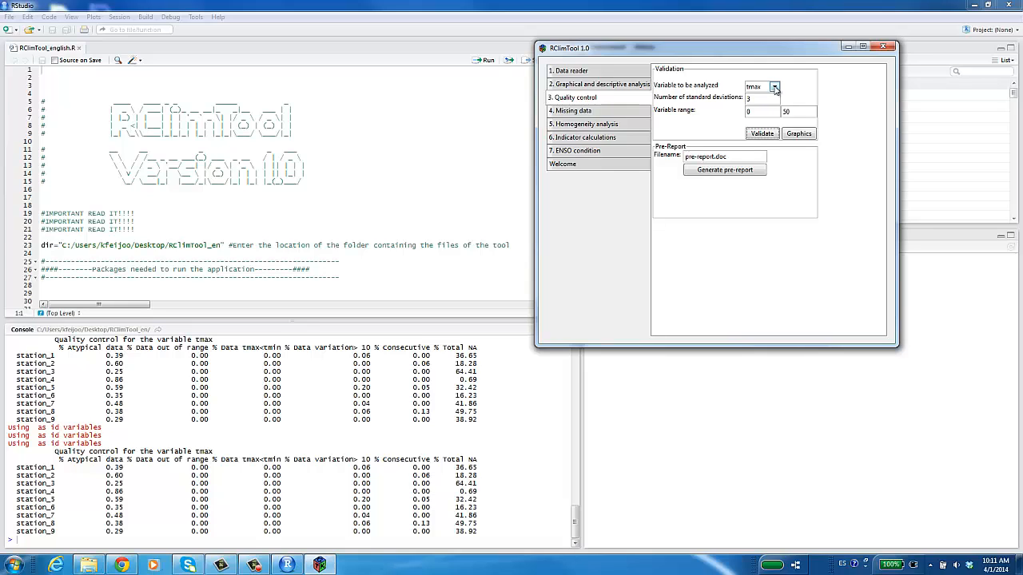
click(752, 86)
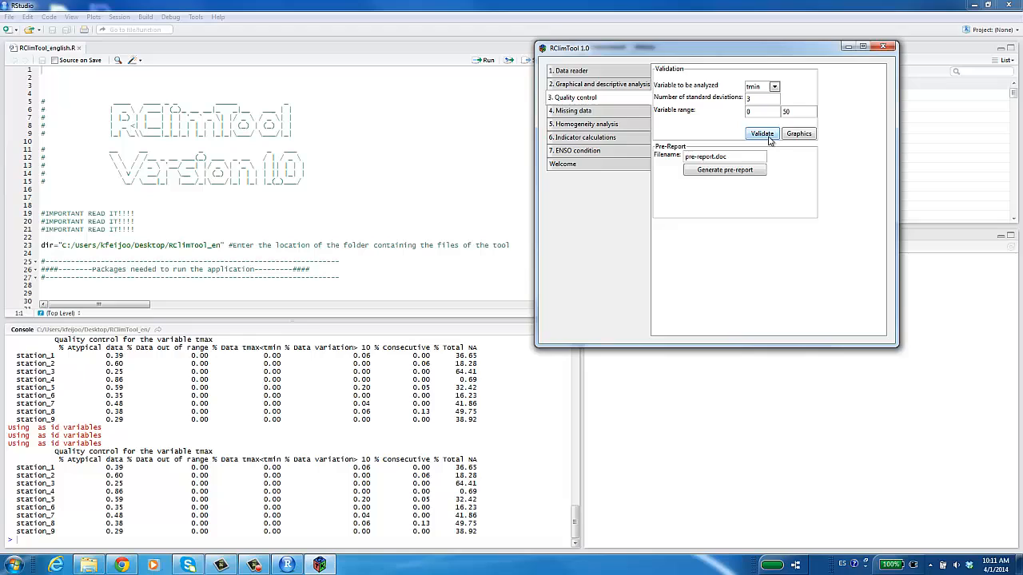
- Run quality control validation for tmin and open the RClimTool_en folder
click(762, 133)
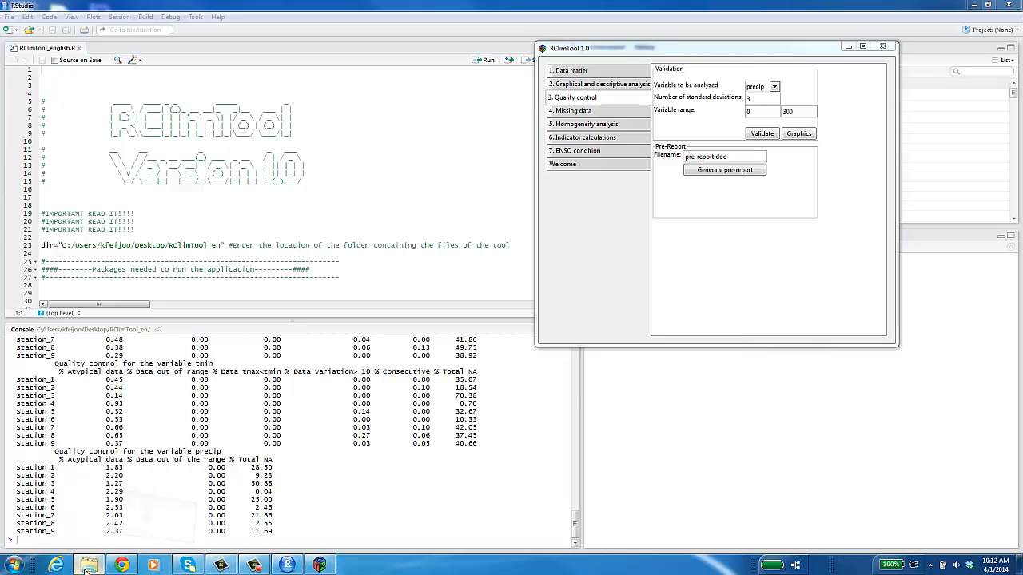
click(87, 565)
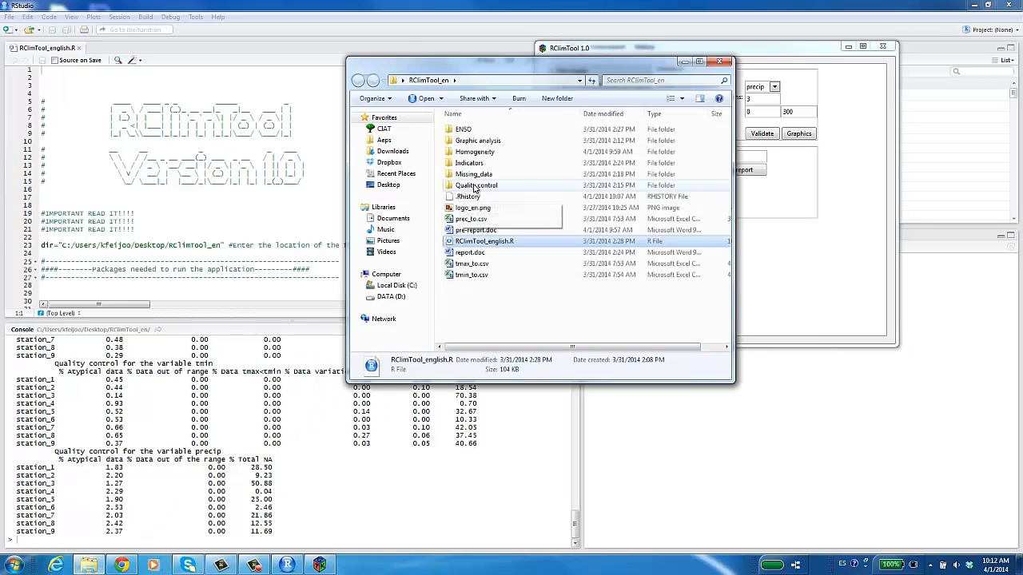
- Browse the tmax results inside the Quality control output folder
double_click(475, 184)
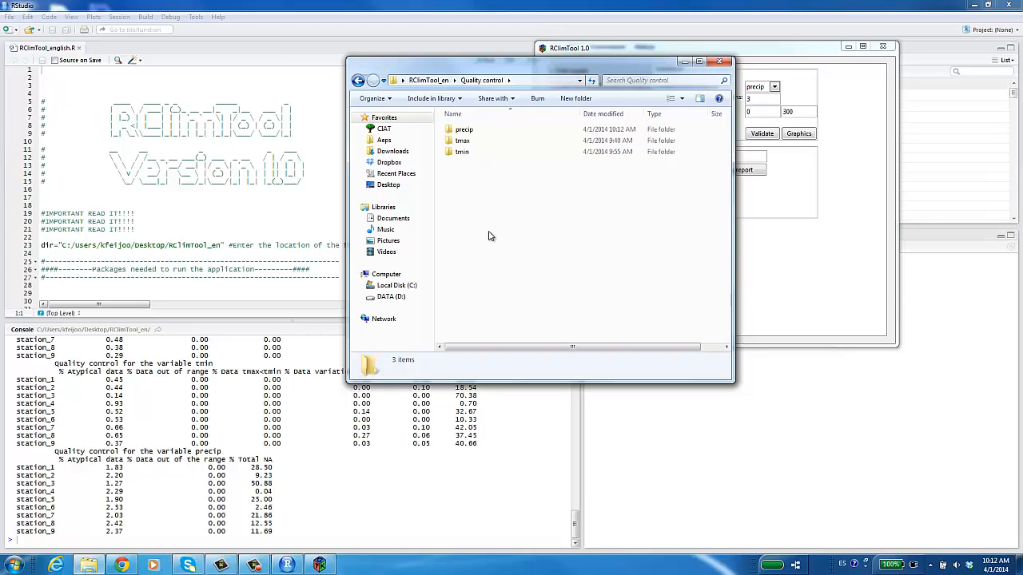
double_click(461, 140)
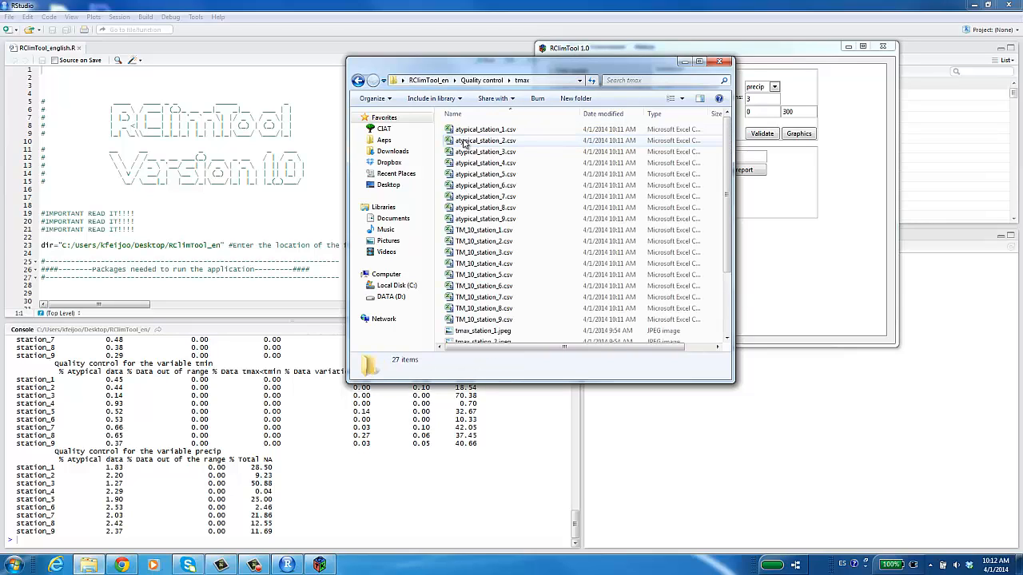
mouse_move(485, 297)
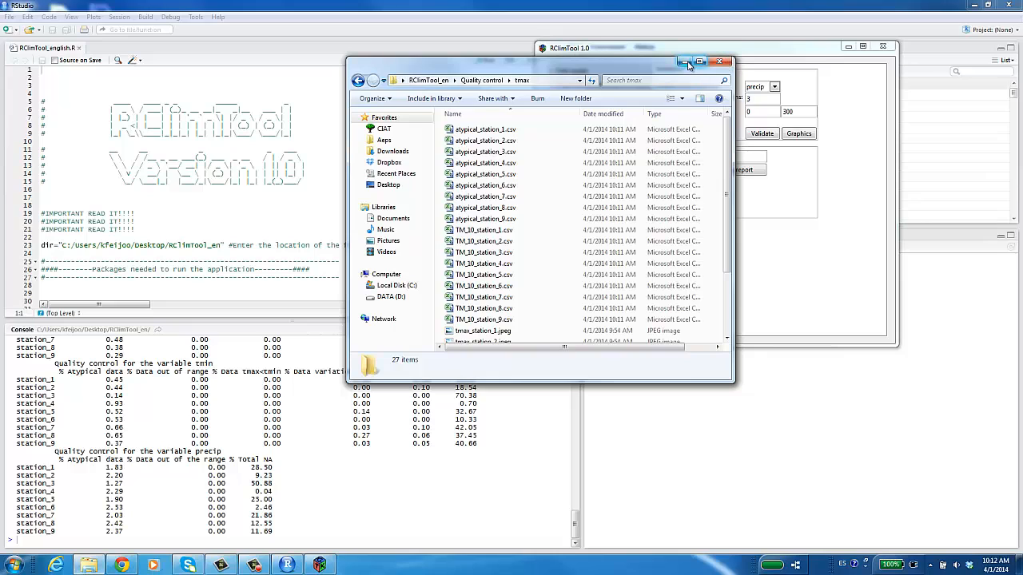
mouse_move(629, 62)
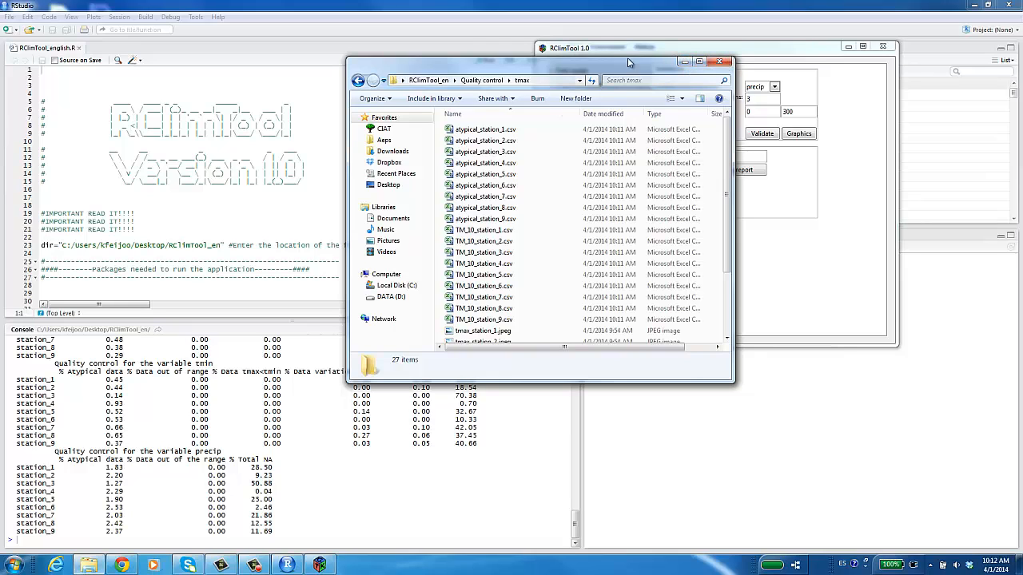
click(358, 80)
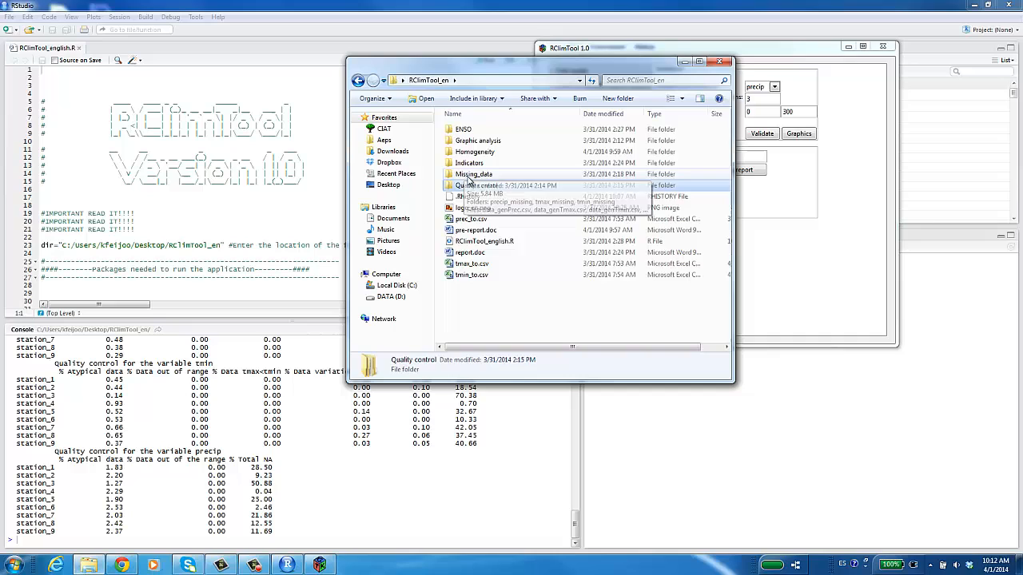
- Inspect precip_na.csv in Missing_data, then generate the pre-report
double_click(473, 175)
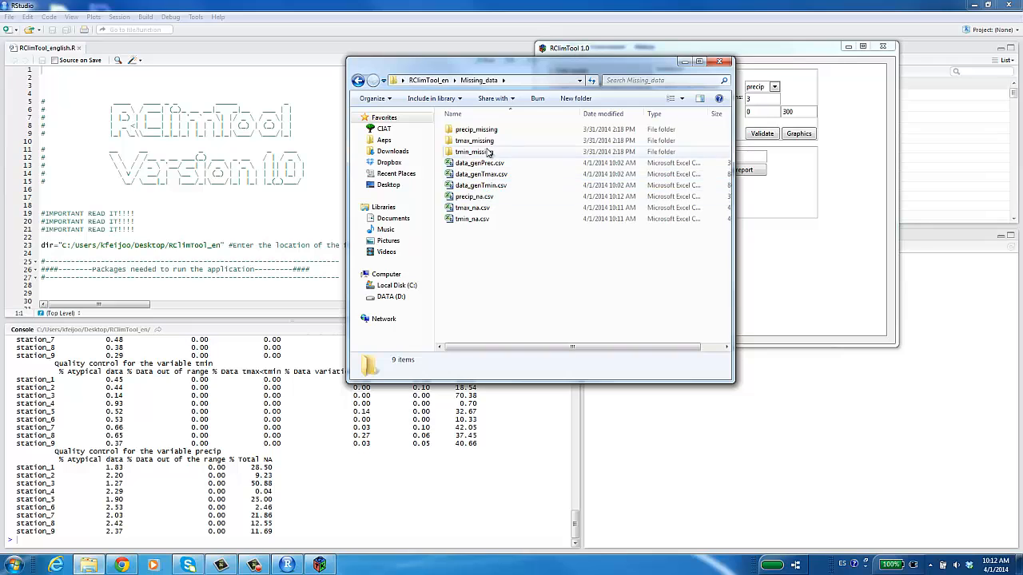
double_click(474, 152)
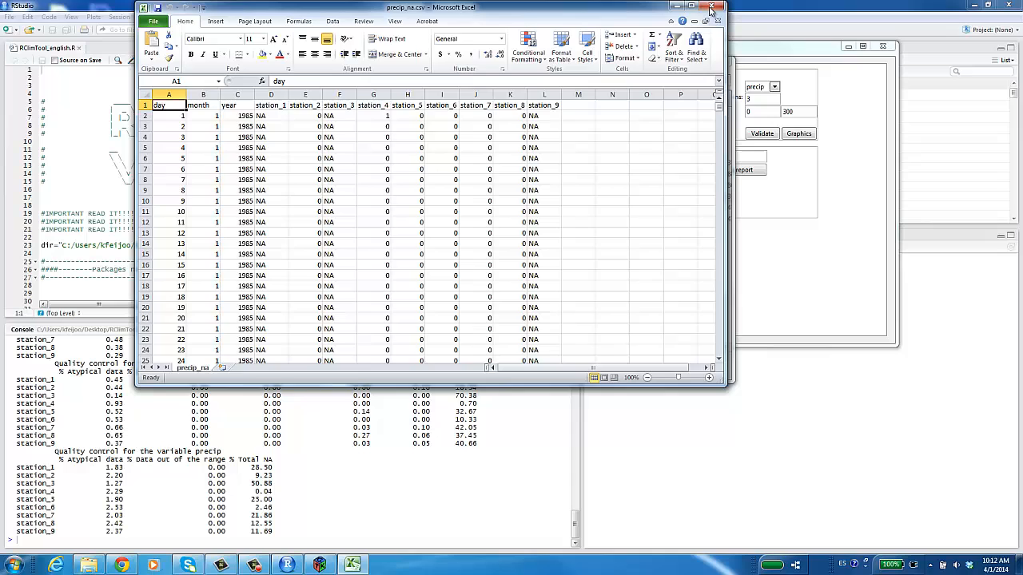
click(712, 7)
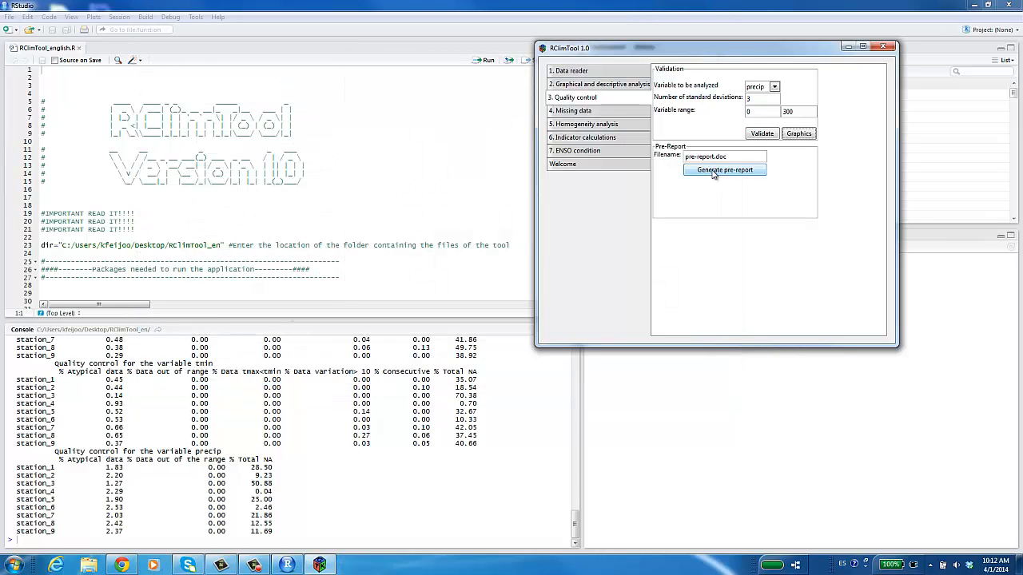
click(724, 169)
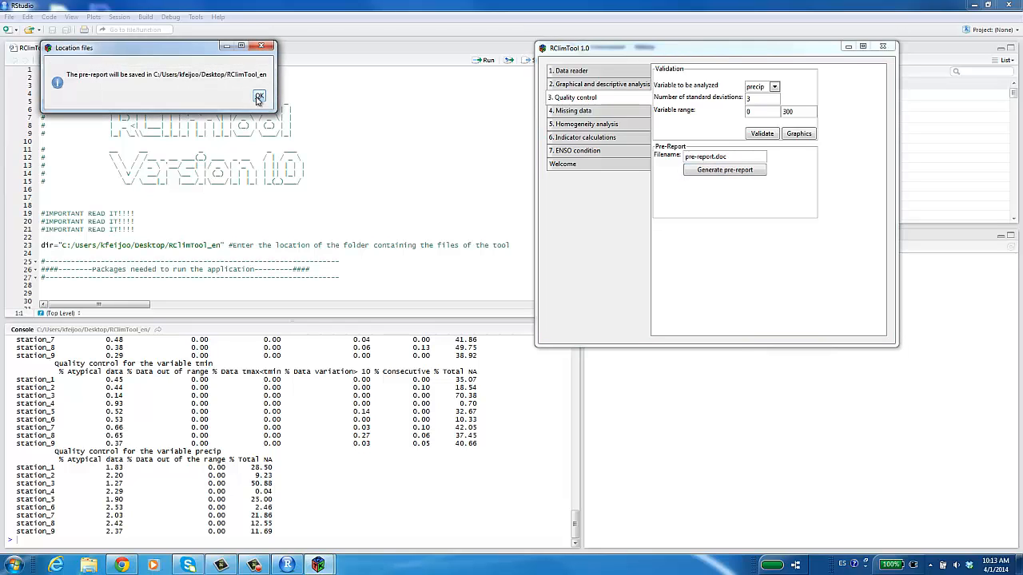
click(258, 96)
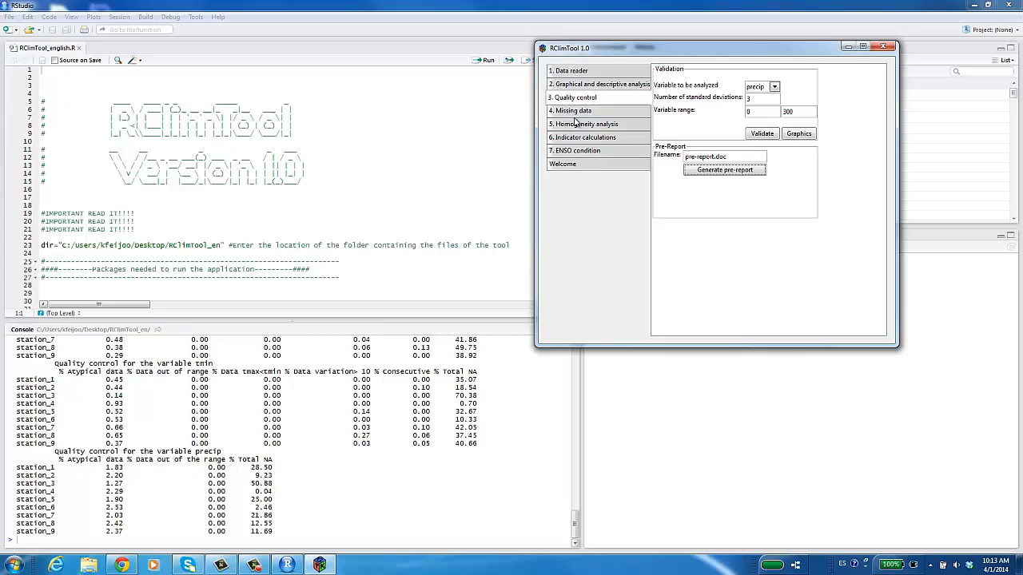
- Open the Missing data section and start completing data for 1985–2012
click(570, 110)
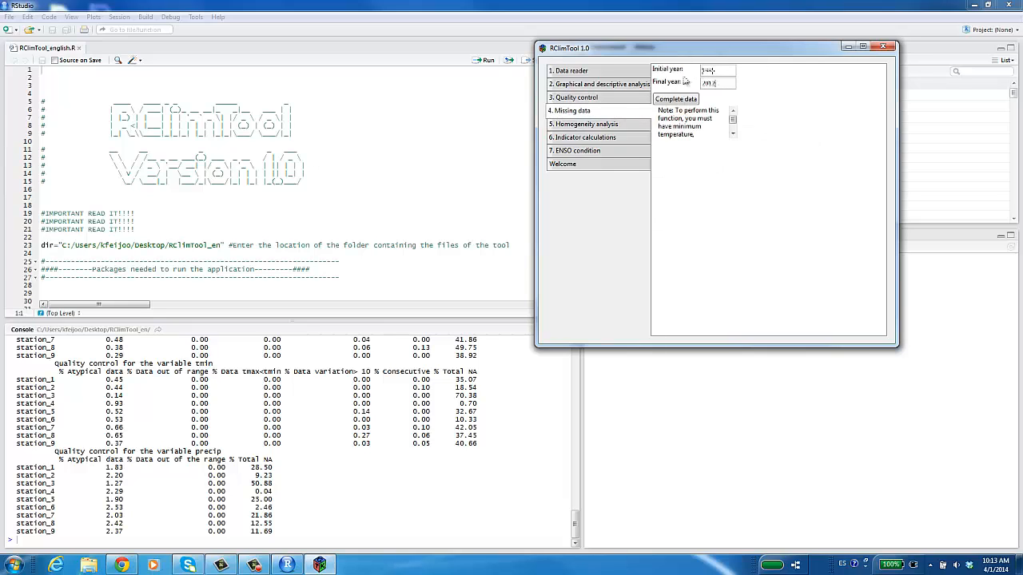
click(676, 98)
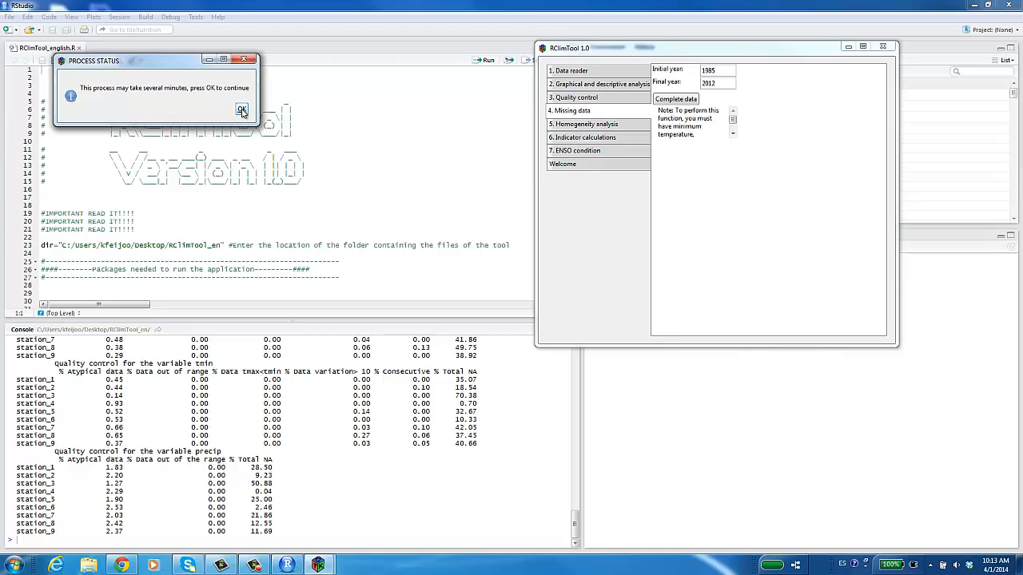
click(242, 110)
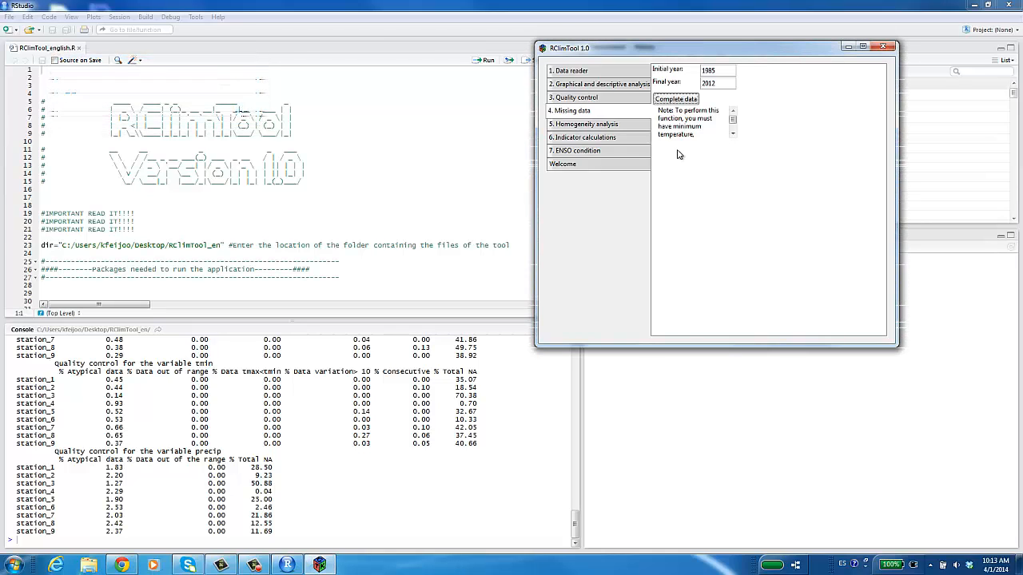
mouse_move(579, 130)
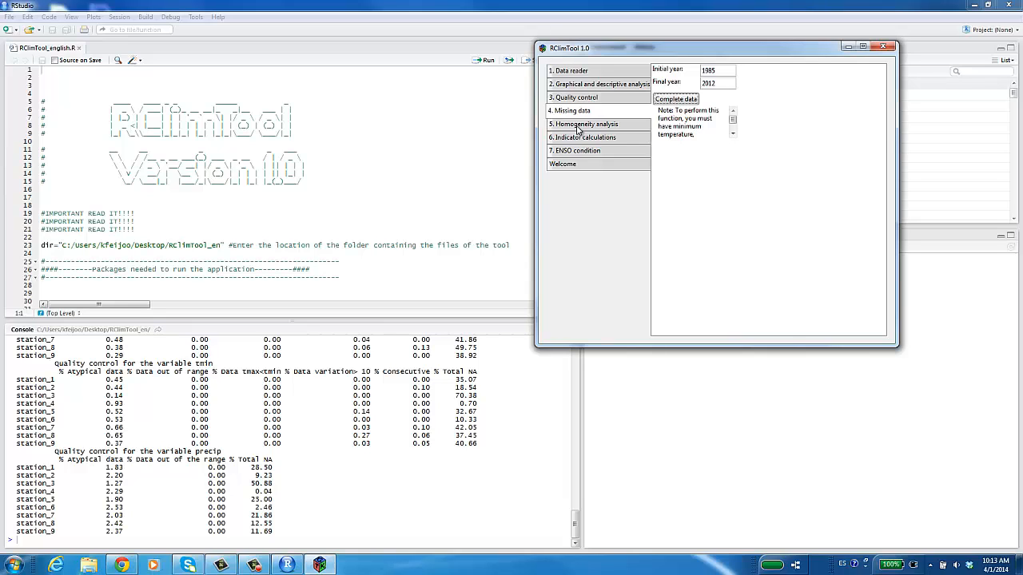
- Choose tmax in homogeneity analysis and run the Jarque-Bera normality test
click(585, 124)
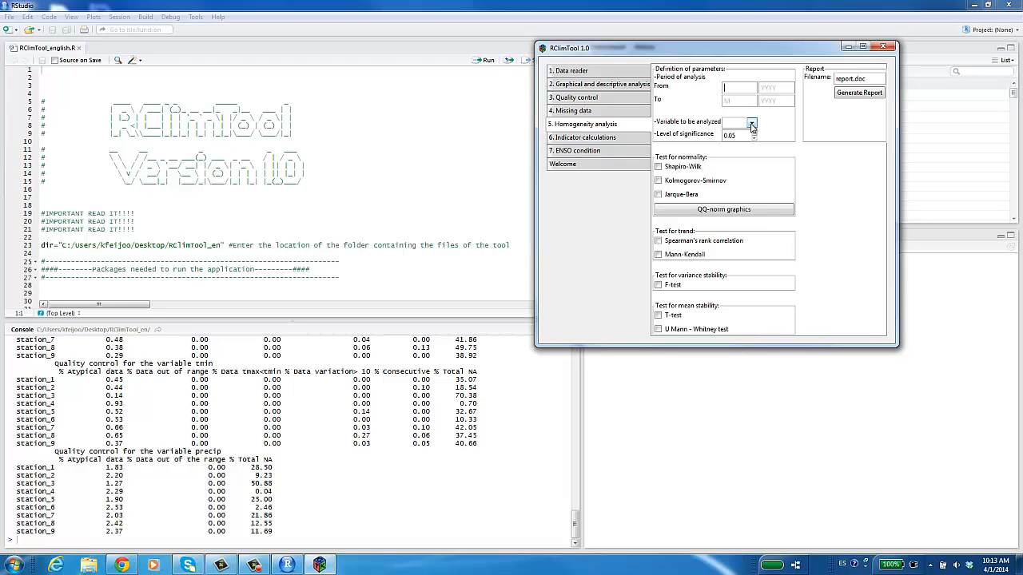
click(749, 121)
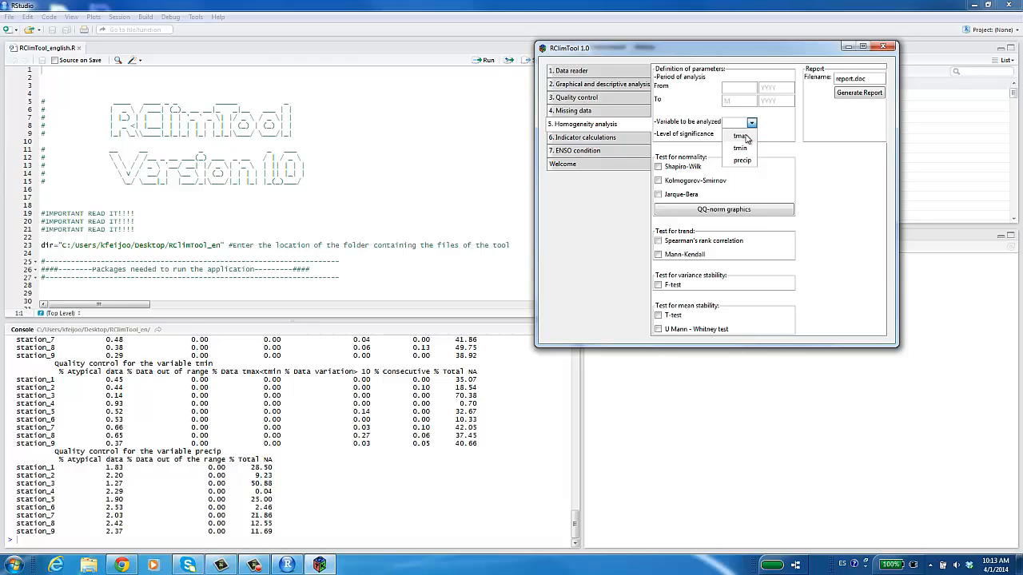
click(736, 136)
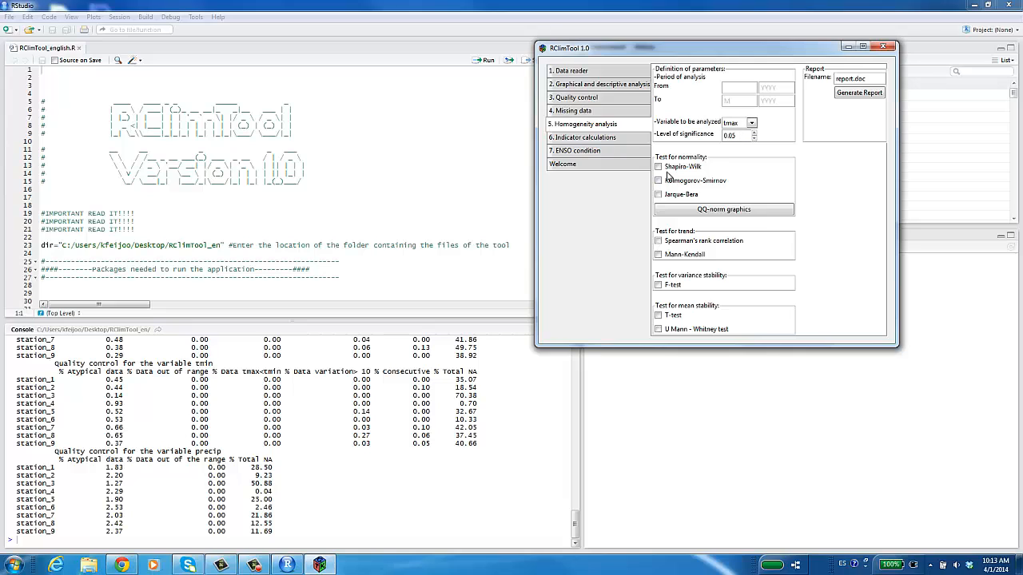
click(658, 195)
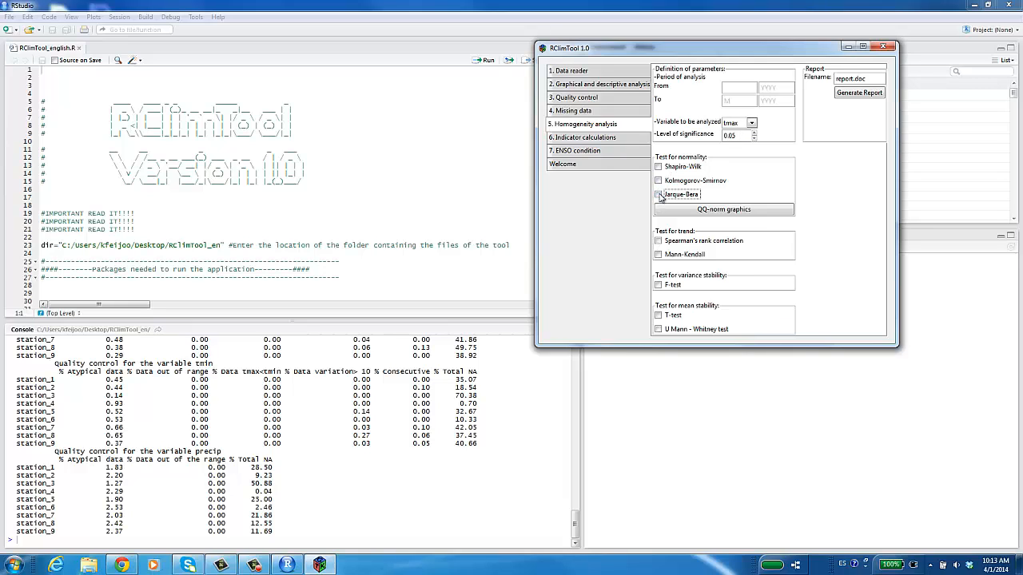
click(659, 194)
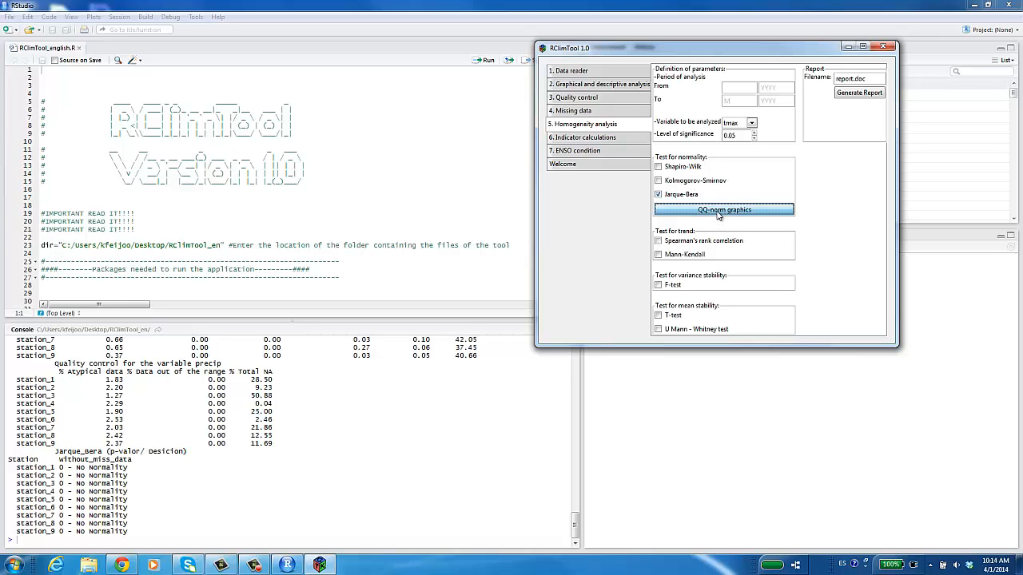
- Save the QQ-norm graphs and run the Mann-Whitney mean stability test
click(723, 210)
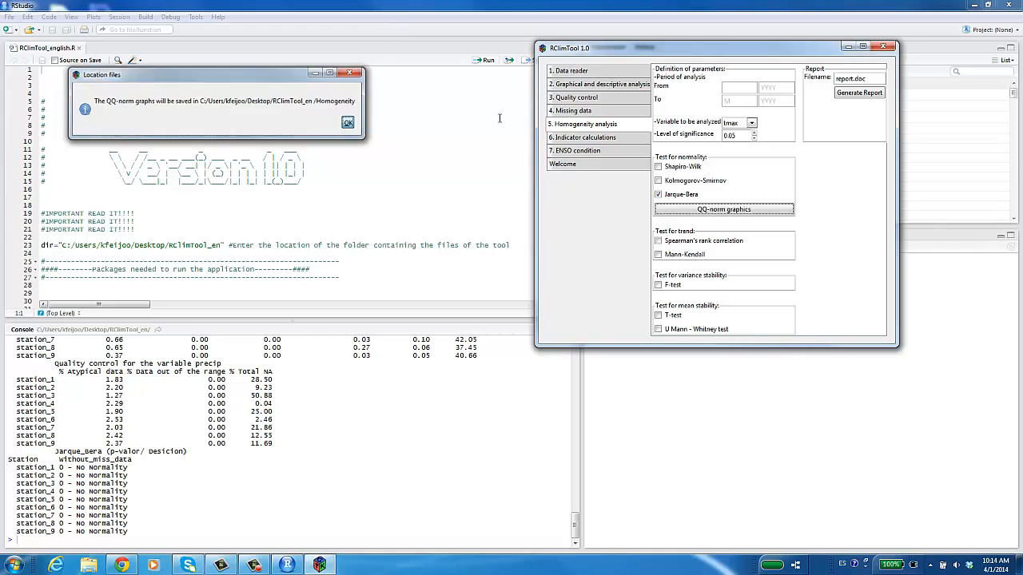
click(348, 122)
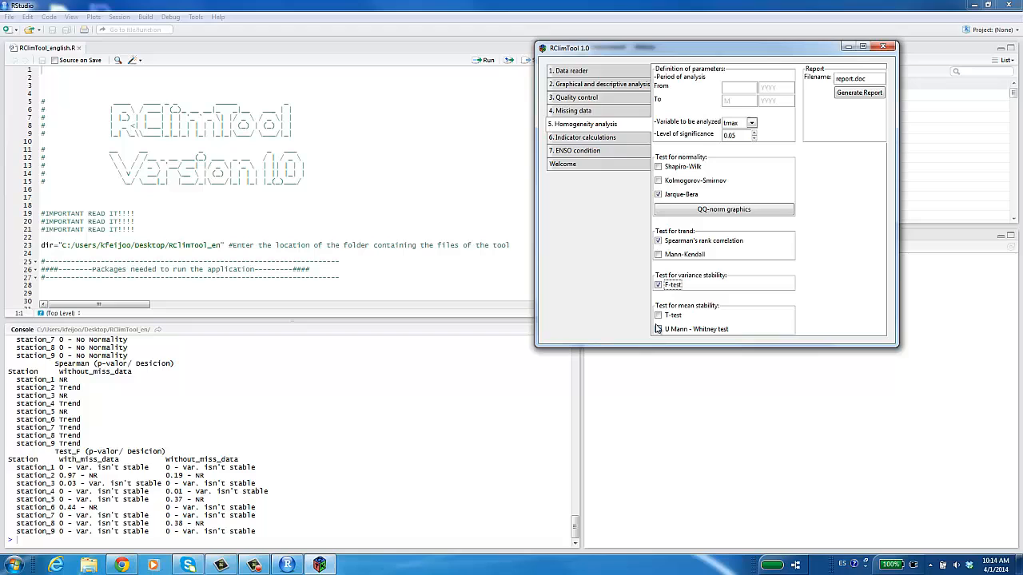
click(659, 328)
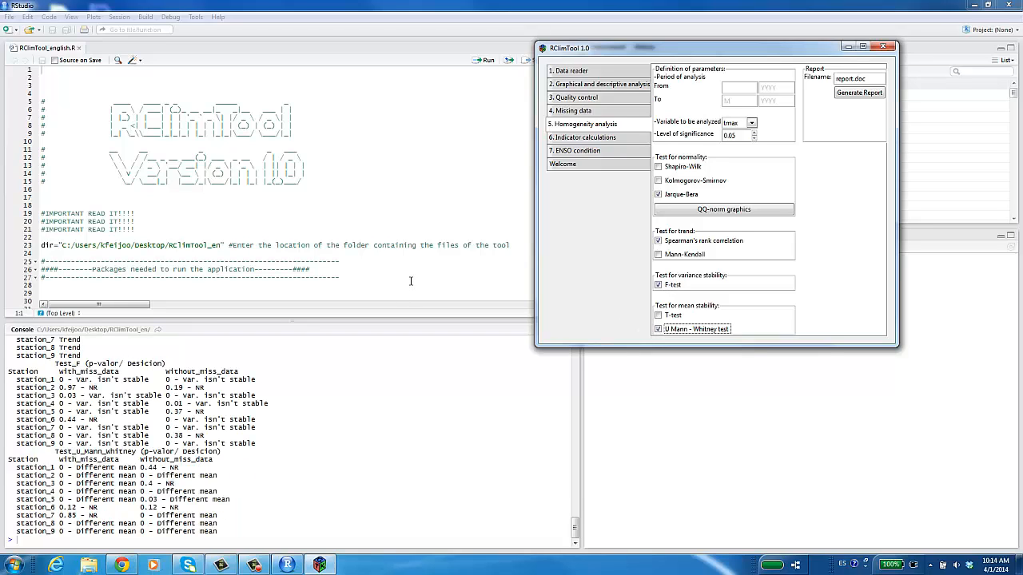
mouse_move(417, 267)
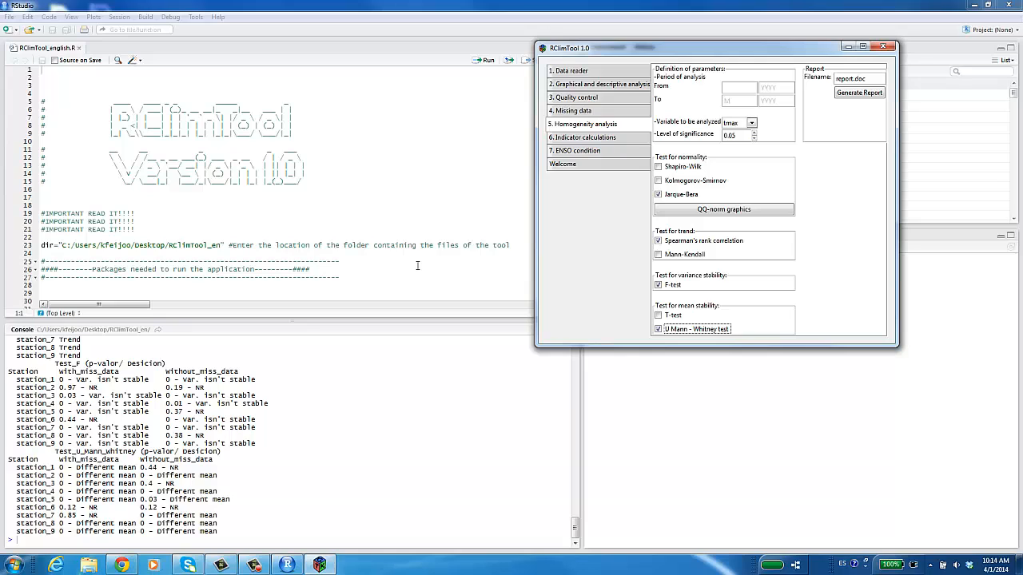
click(582, 136)
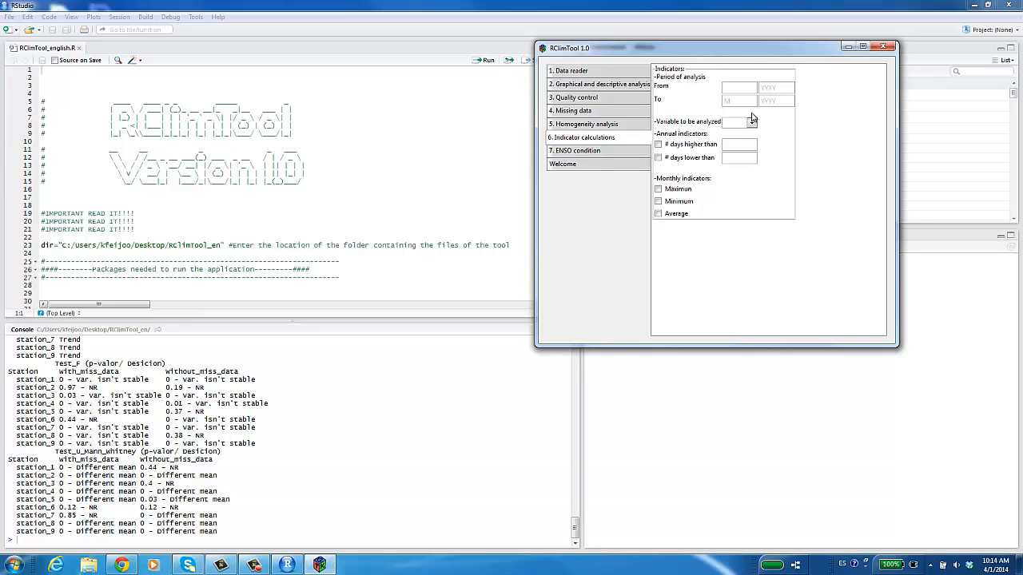
- Calculate yearly tmax indicators: number of days above 40 and below 20
click(751, 121)
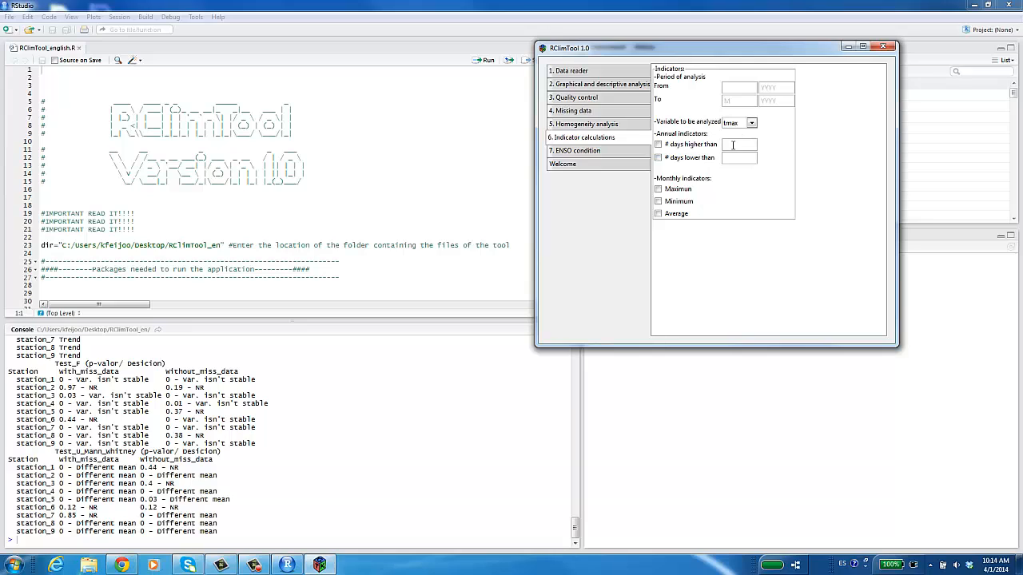
text(4)
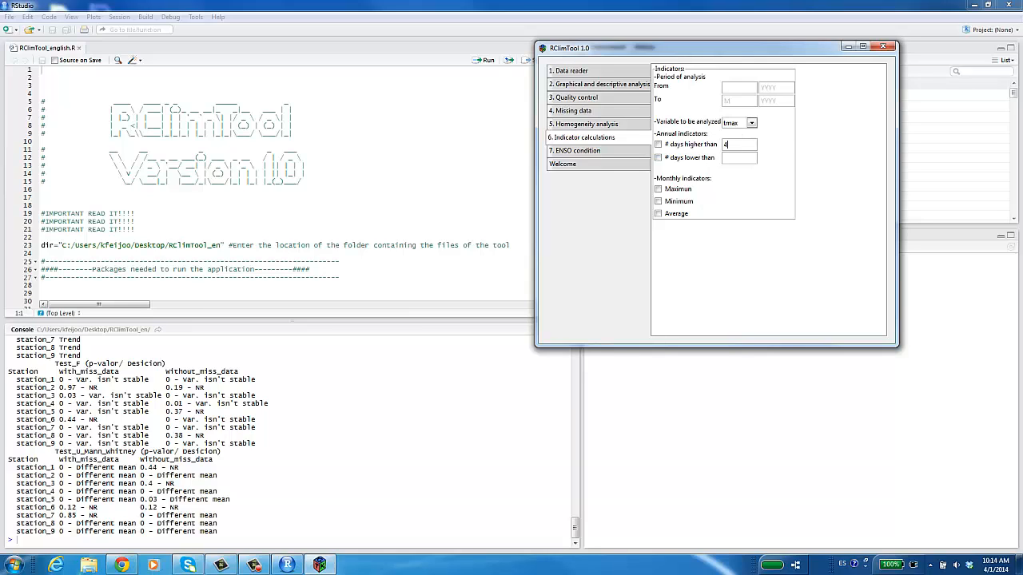
click(658, 144)
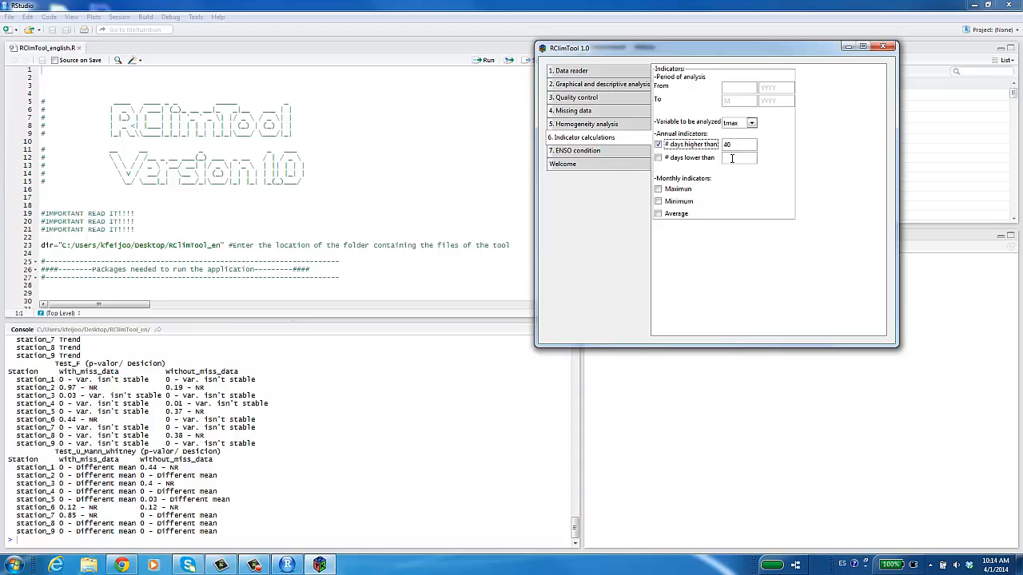
text(20)
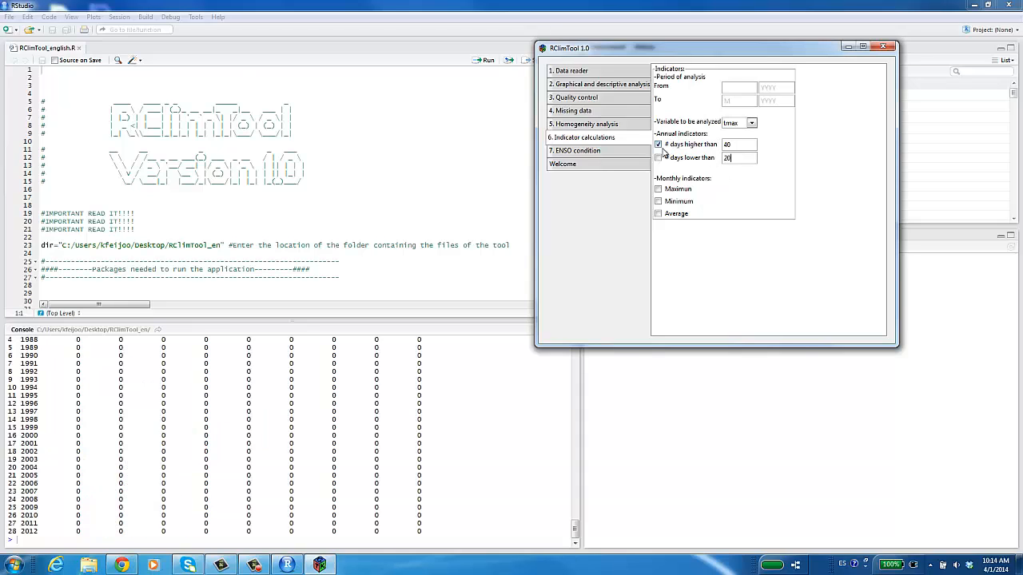
click(659, 157)
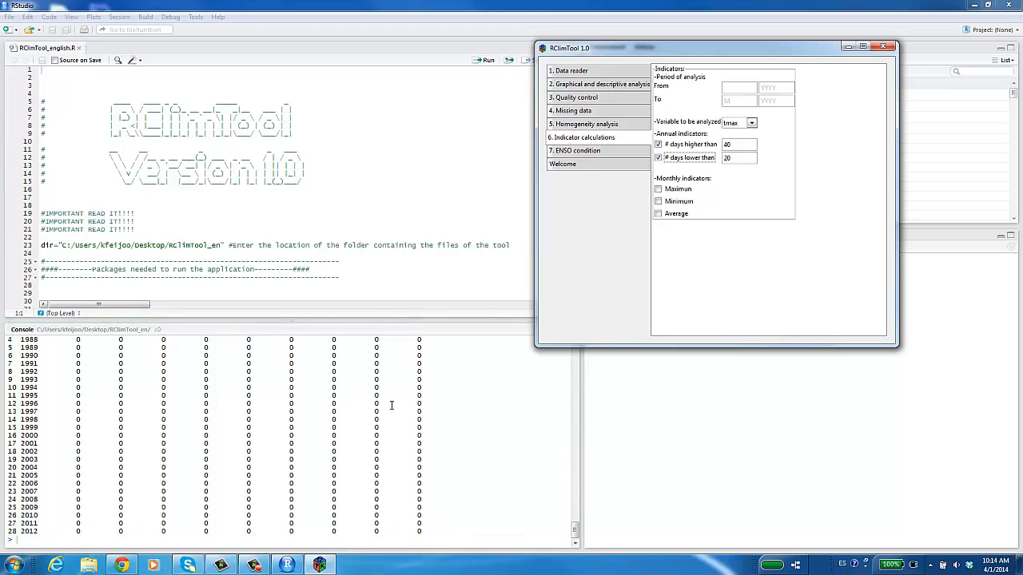
mouse_move(481, 224)
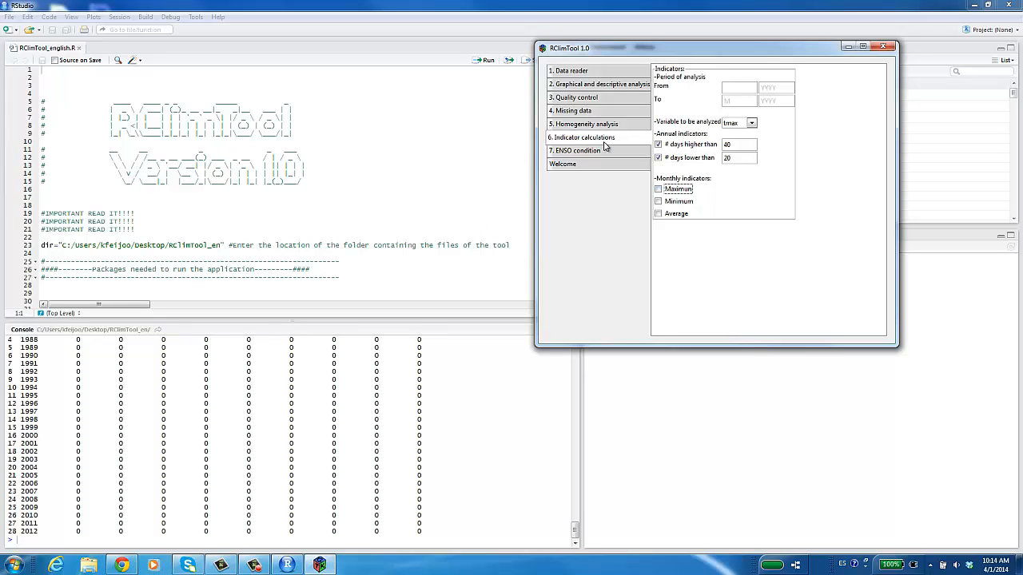
click(576, 150)
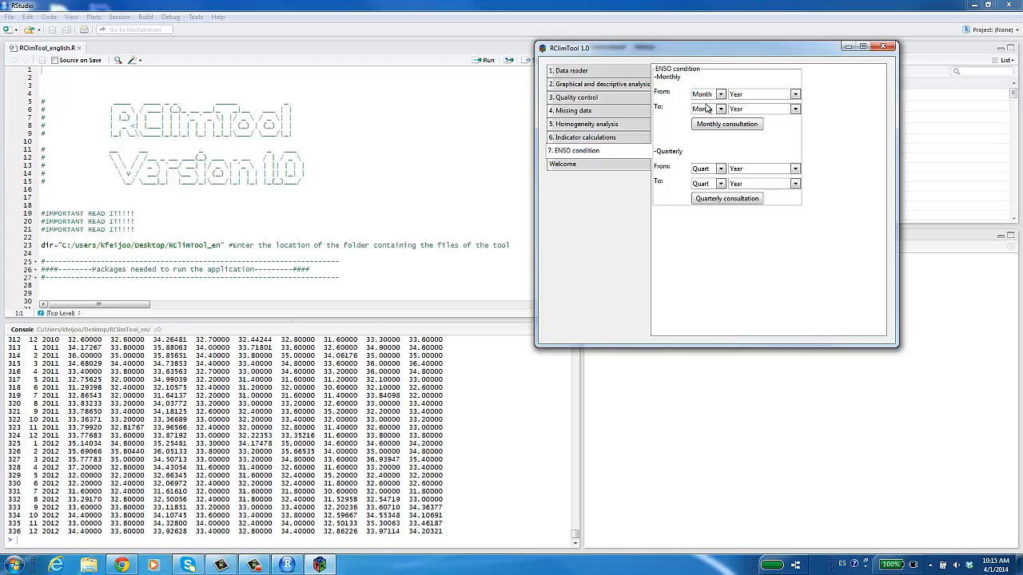
- Browse the ENSO From Month starting-month options without selecting one
click(720, 93)
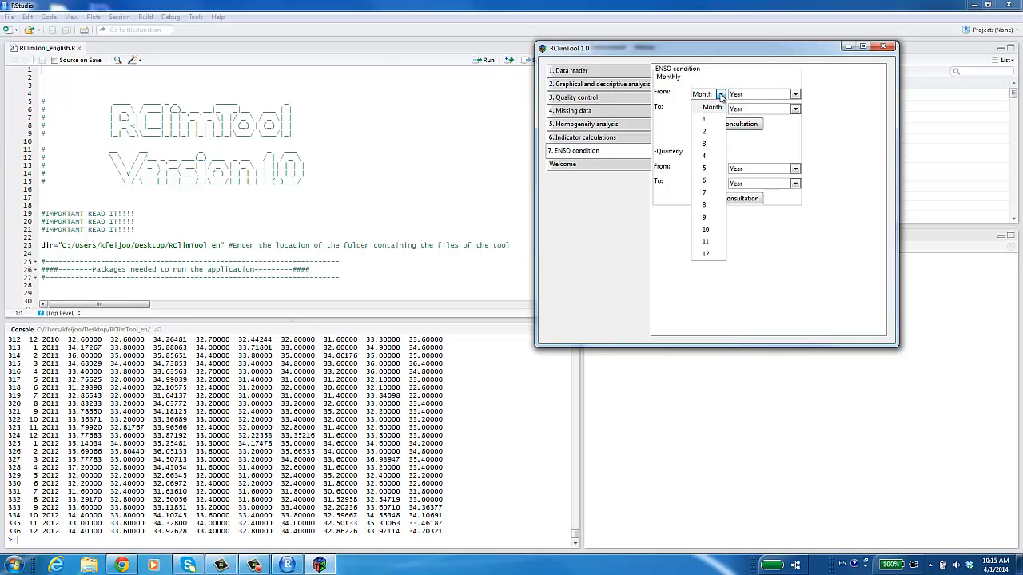
click(720, 94)
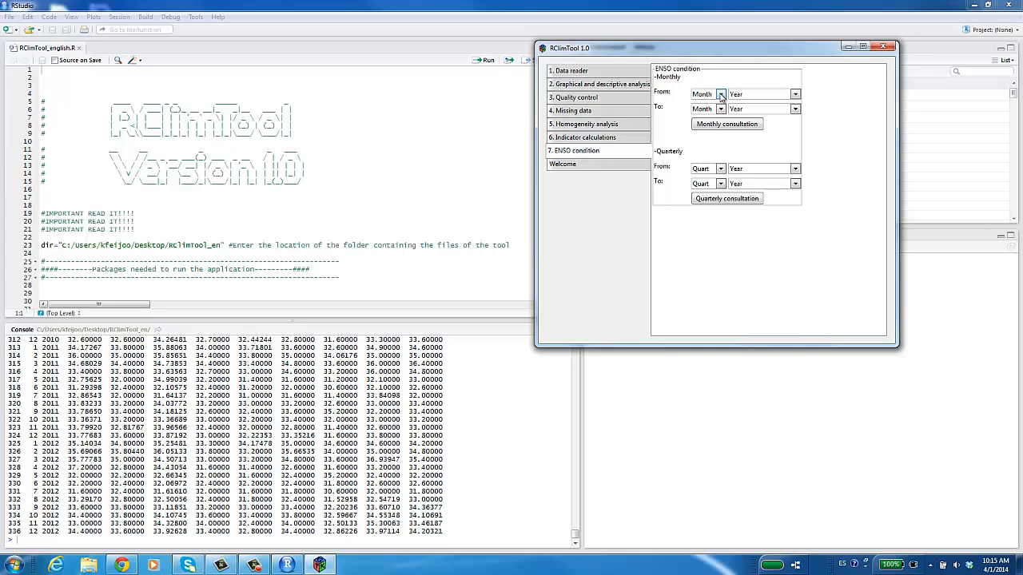
mouse_move(88, 565)
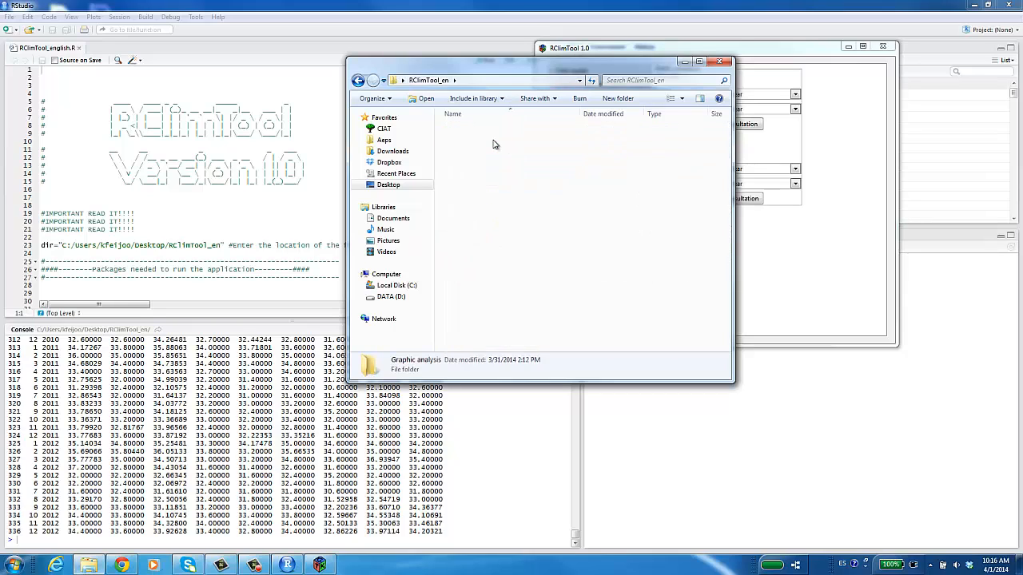
- Open Graphic analysis > Monthly graphs > Plots and histograms, then return to RClimTool's Welcome page
double_click(416, 360)
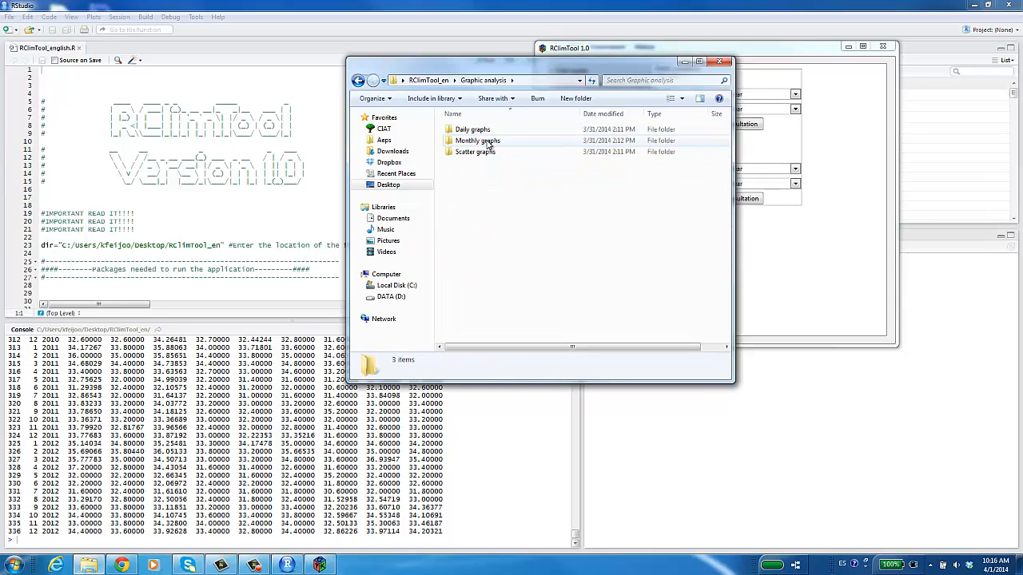
double_click(477, 141)
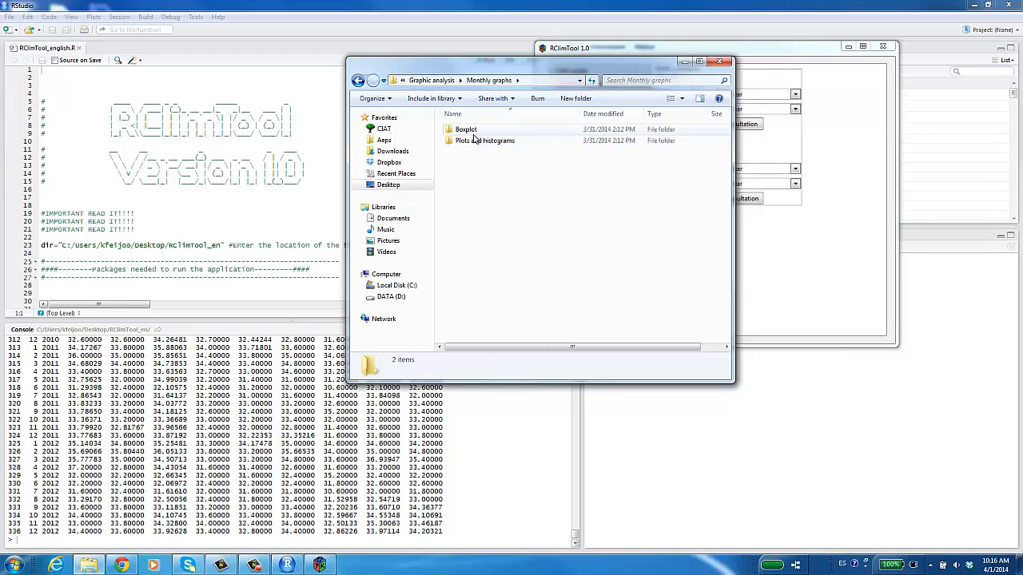
double_click(485, 140)
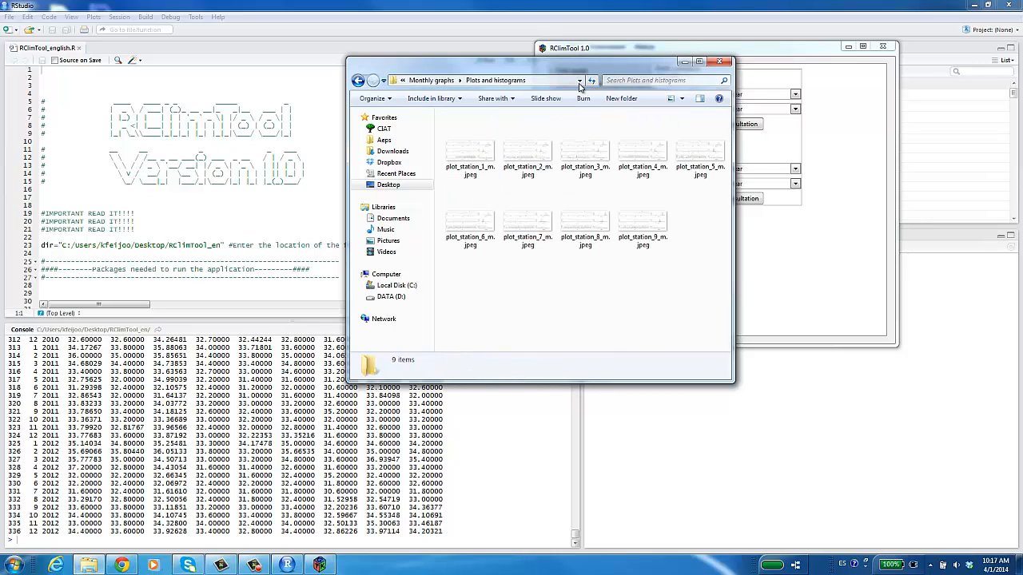
click(715, 48)
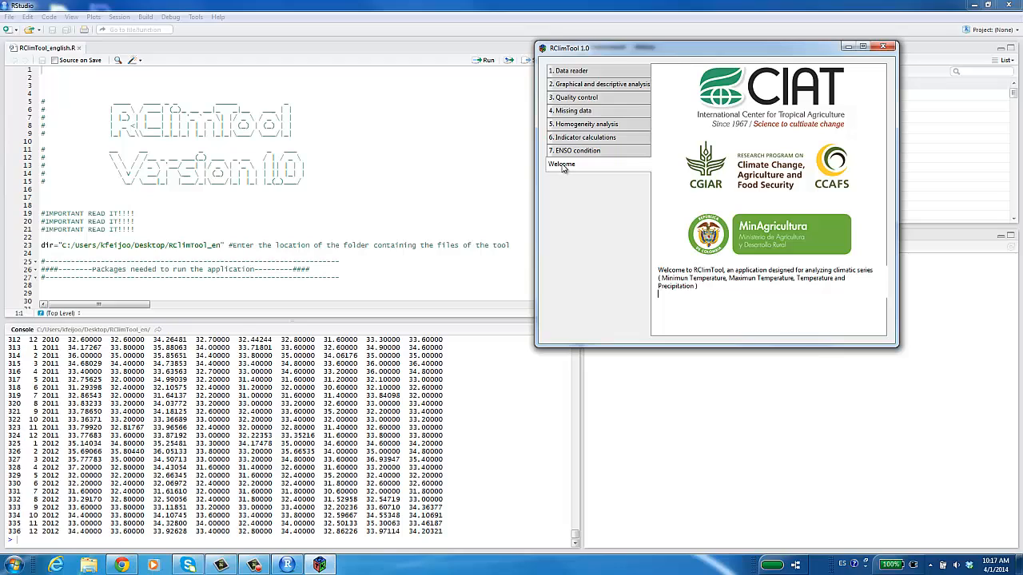
mouse_move(609, 187)
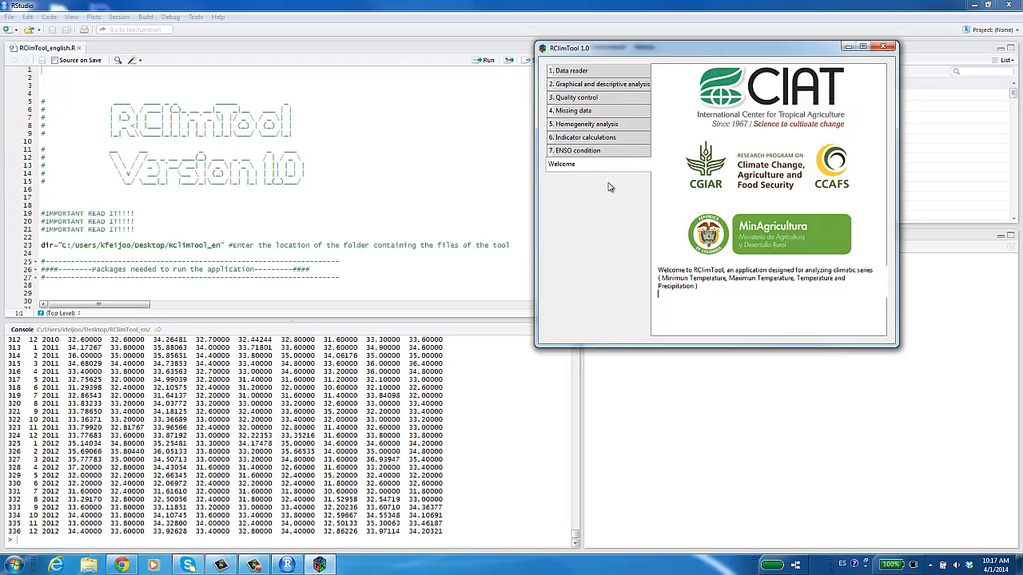